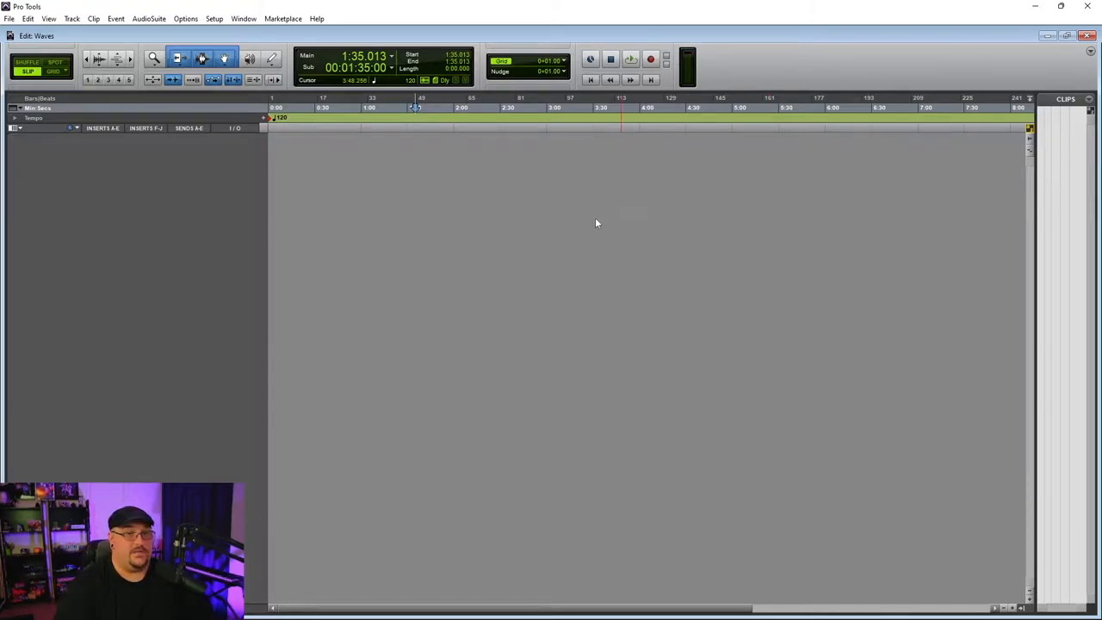
{"action": "mouse_move", "coordinate": [229, 193]}
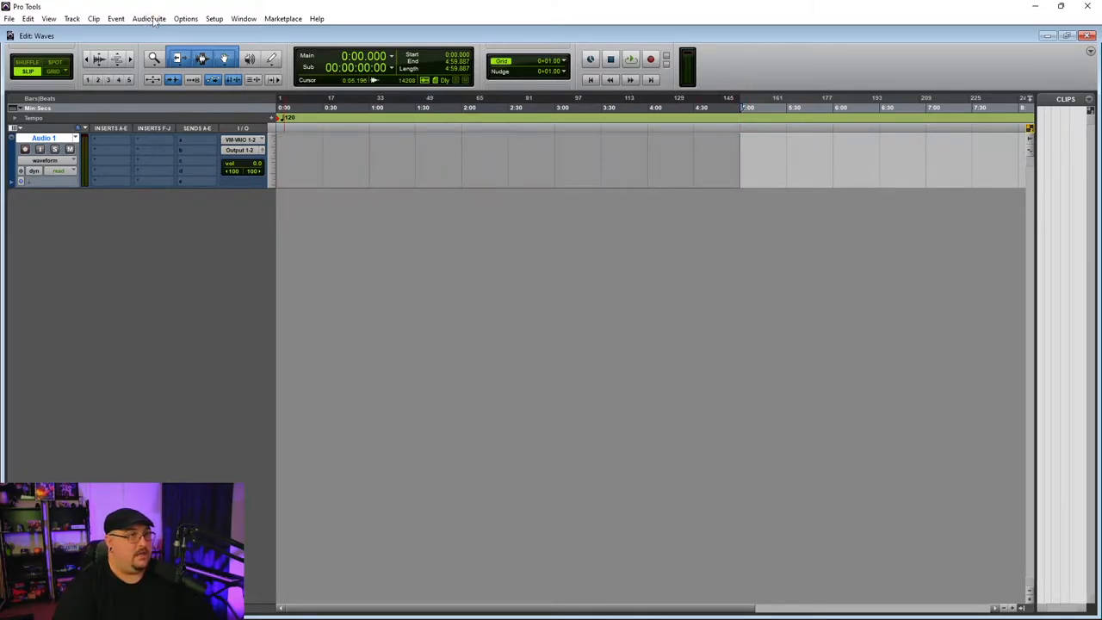
Step: Set the AudioSuite Signal Generator to pink noise at -5.9 dB and preview it
{"action": "left_click", "coordinate": [148, 18]}
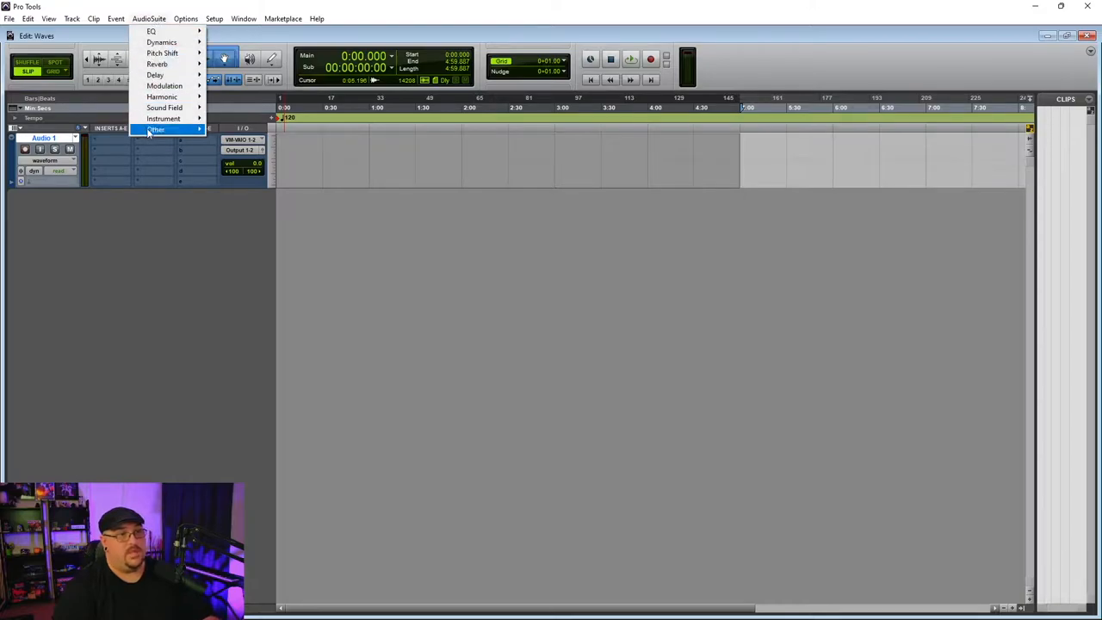
{"action": "mouse_move", "coordinate": [156, 129]}
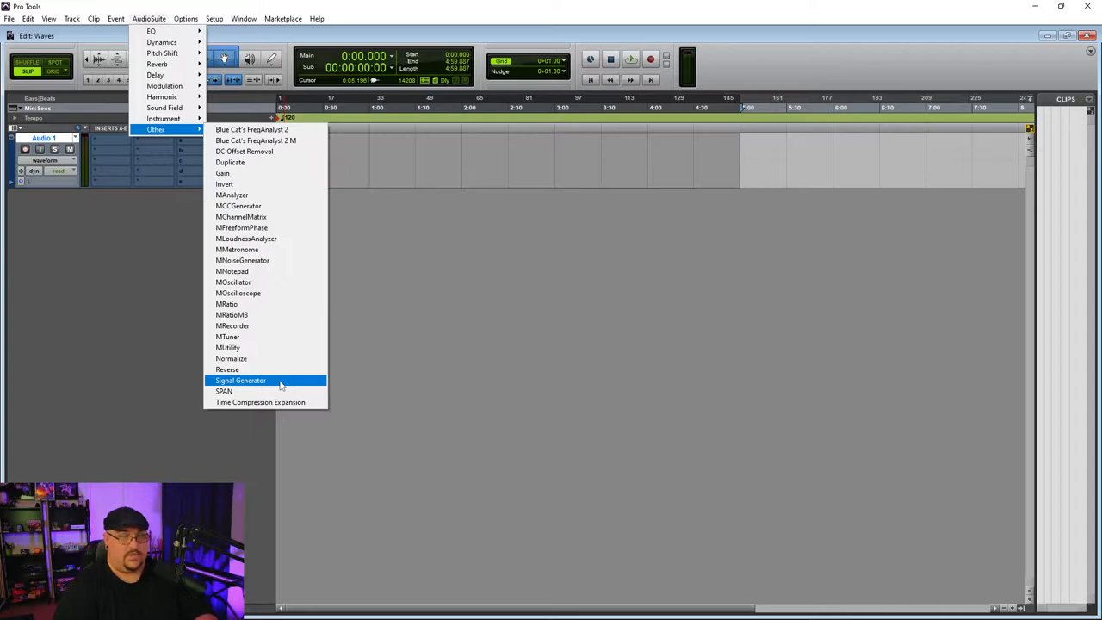
{"action": "left_click", "coordinate": [241, 379]}
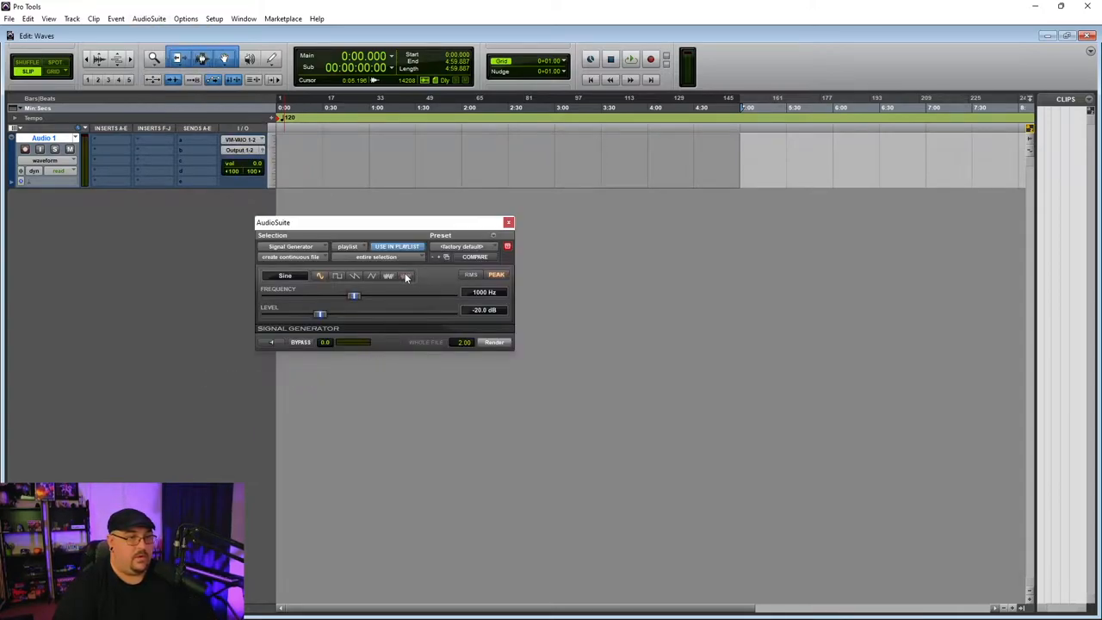
{"action": "left_click", "coordinate": [405, 275]}
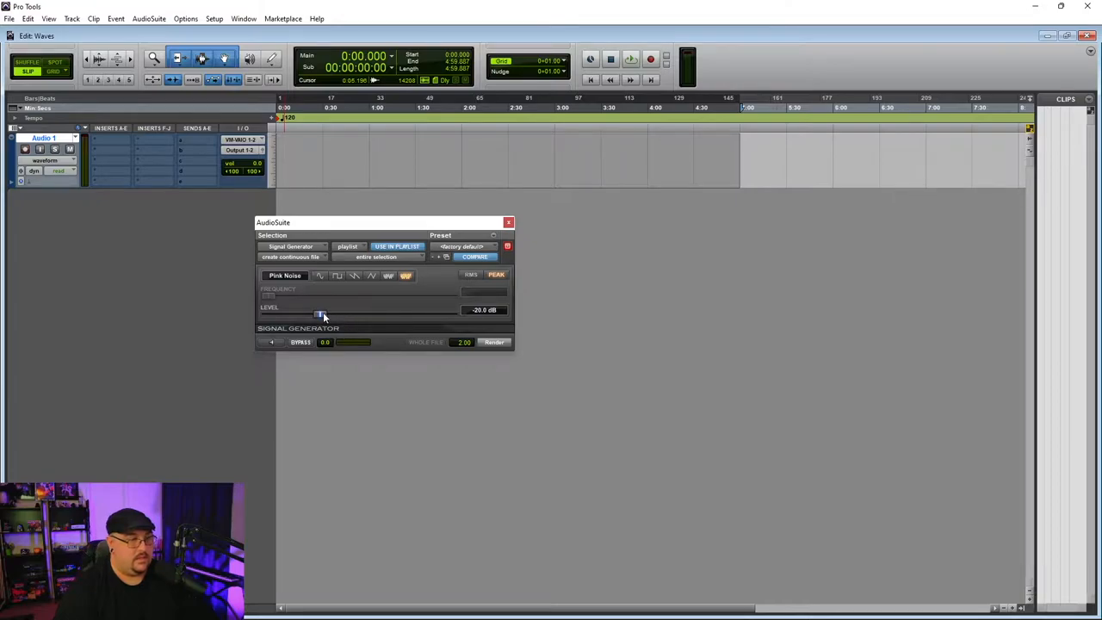
{"action": "left_click_drag", "start_coordinate": [320, 314], "coordinate": [382, 314]}
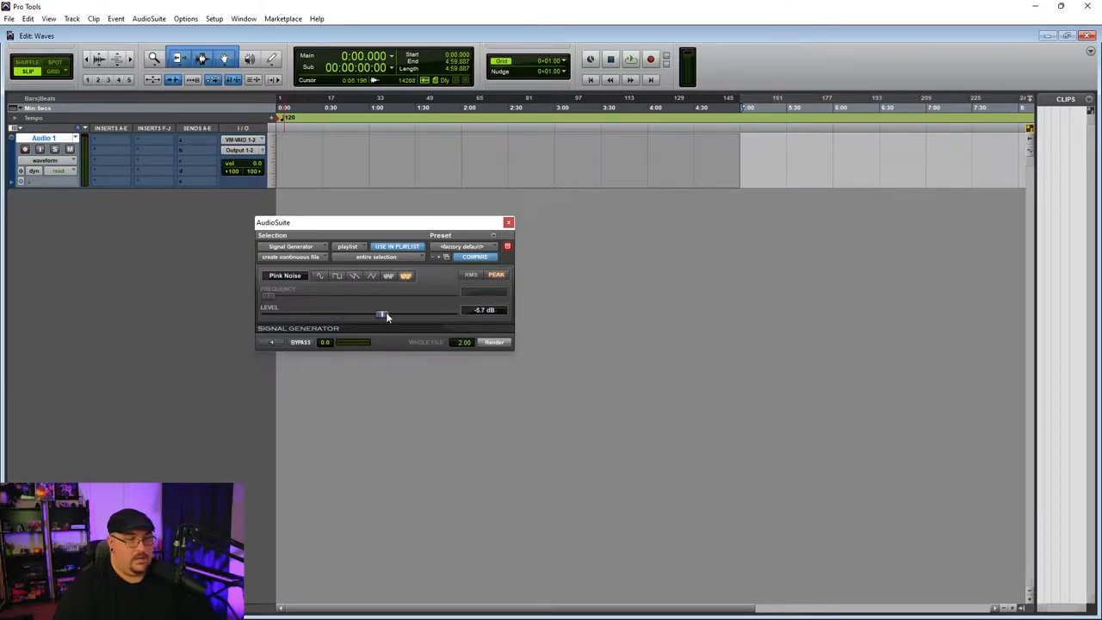
{"action": "left_click_drag", "start_coordinate": [381, 312], "coordinate": [379, 313]}
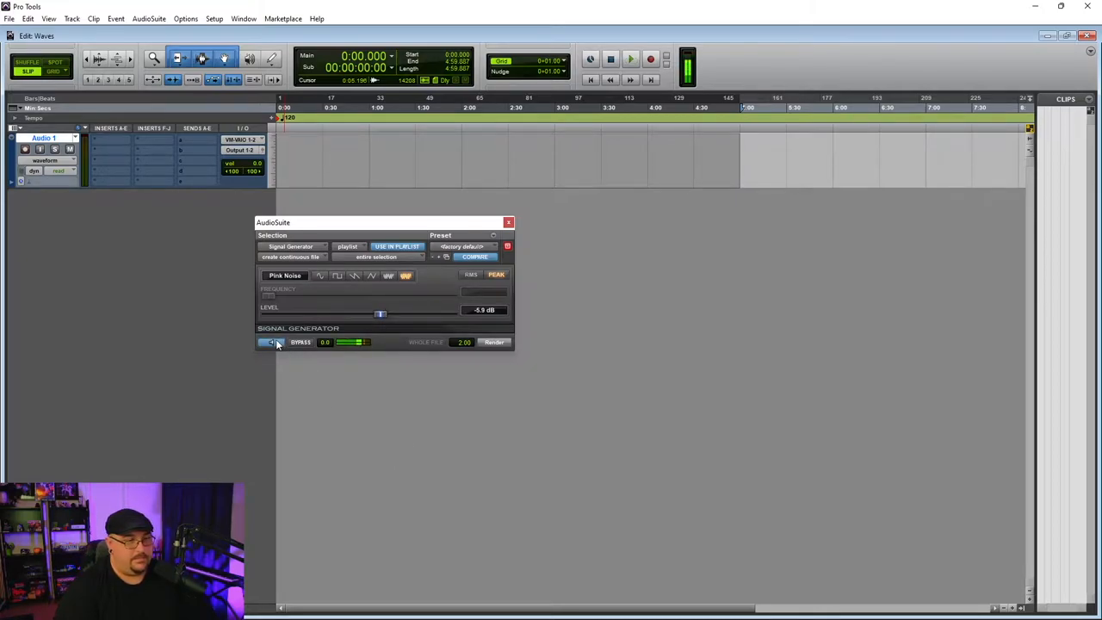
{"action": "left_click", "coordinate": [270, 342]}
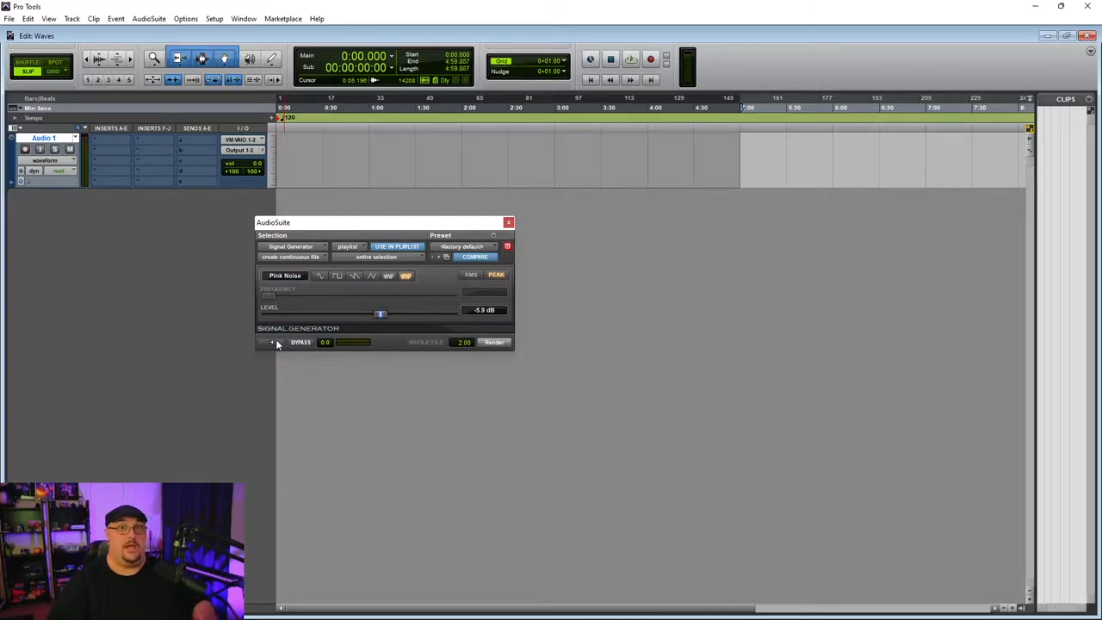
{"action": "mouse_move", "coordinate": [540, 375]}
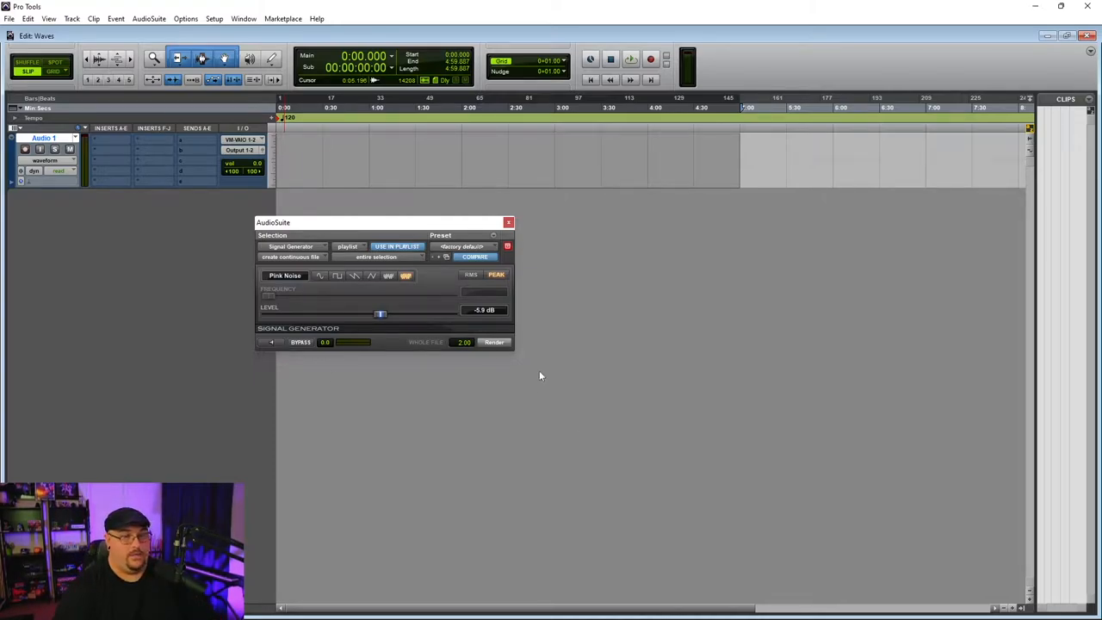
Step: Render the pink noise onto Audio 1, duplicate the track, and mute Audio 1.dup1
{"action": "left_click", "coordinate": [493, 341]}
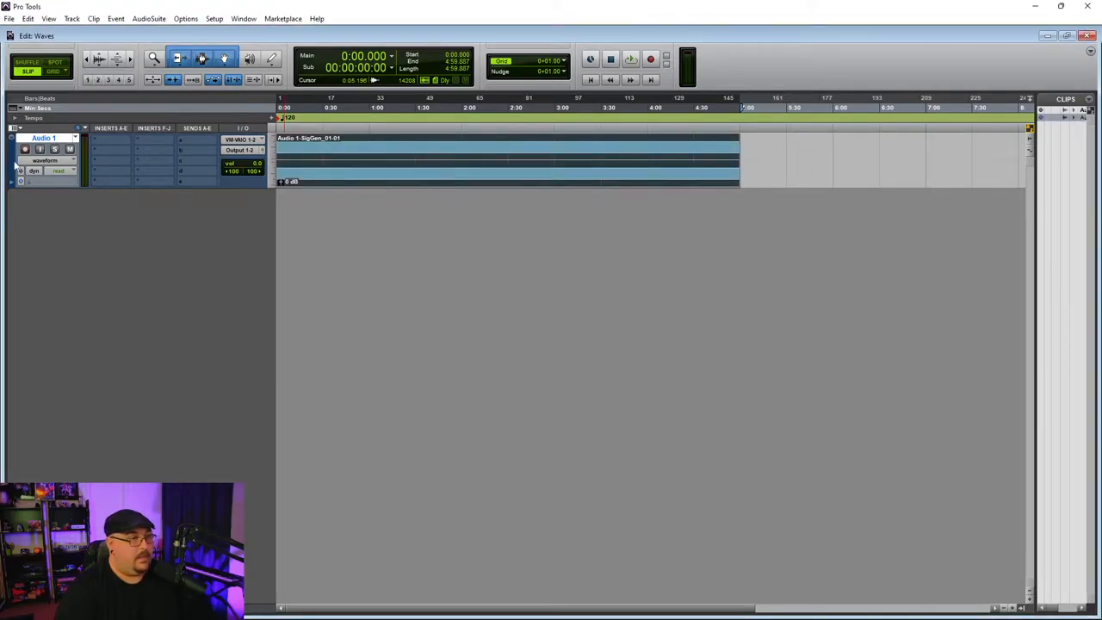
{"action": "right_click", "coordinate": [43, 138]}
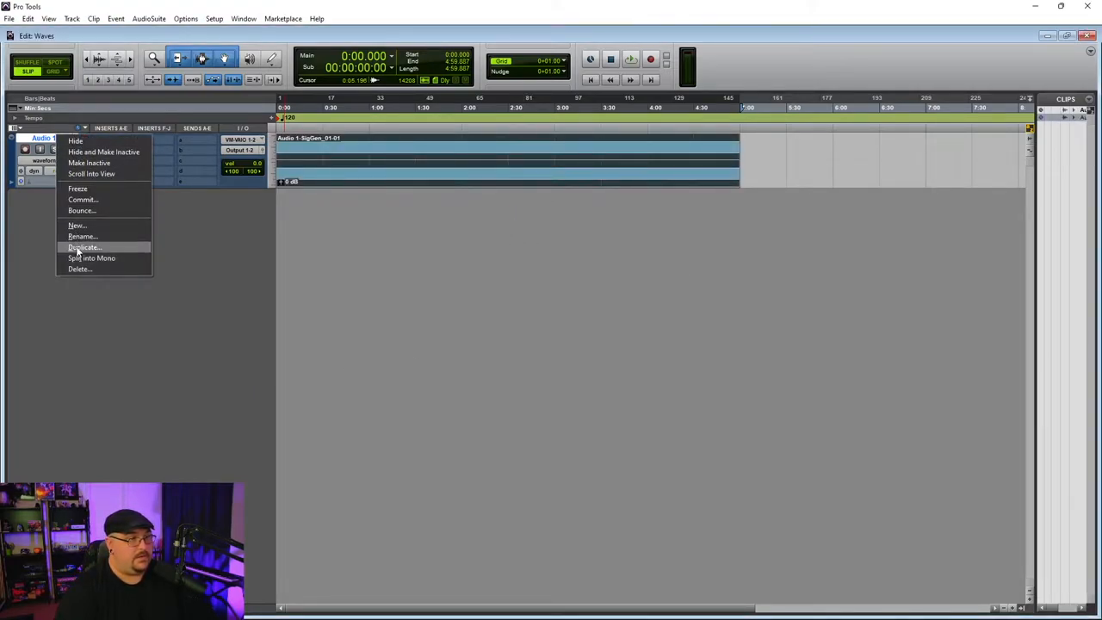
{"action": "left_click", "coordinate": [84, 247]}
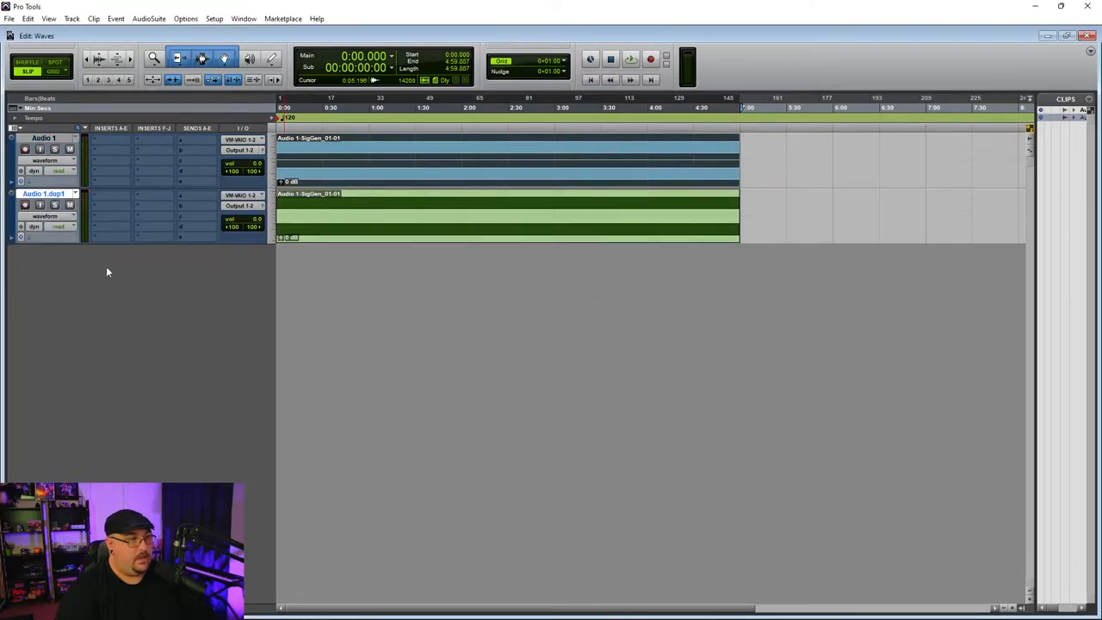
{"action": "left_click", "coordinate": [70, 205]}
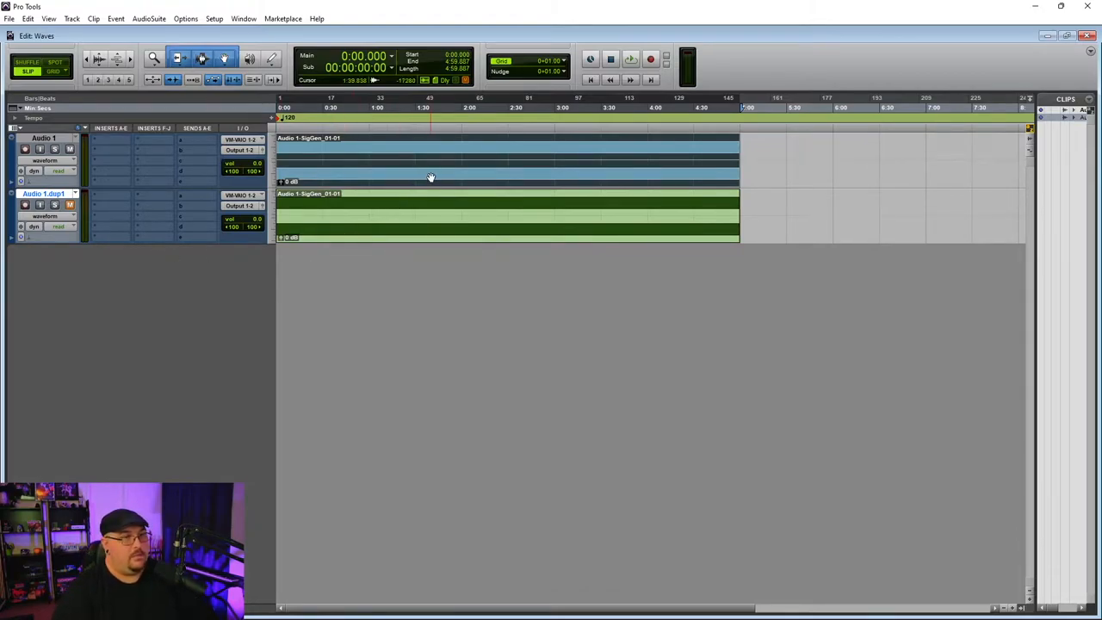
Step: Insert an EQ3 7-Band plug-in on Audio 1
{"action": "left_click", "coordinate": [109, 140]}
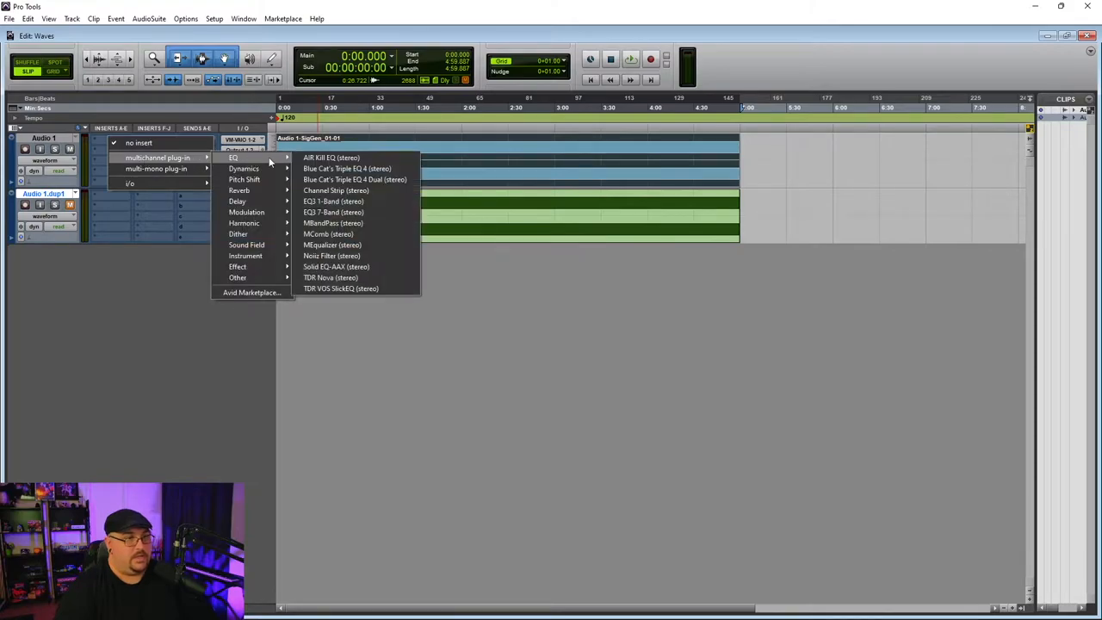
{"action": "left_click", "coordinate": [332, 212]}
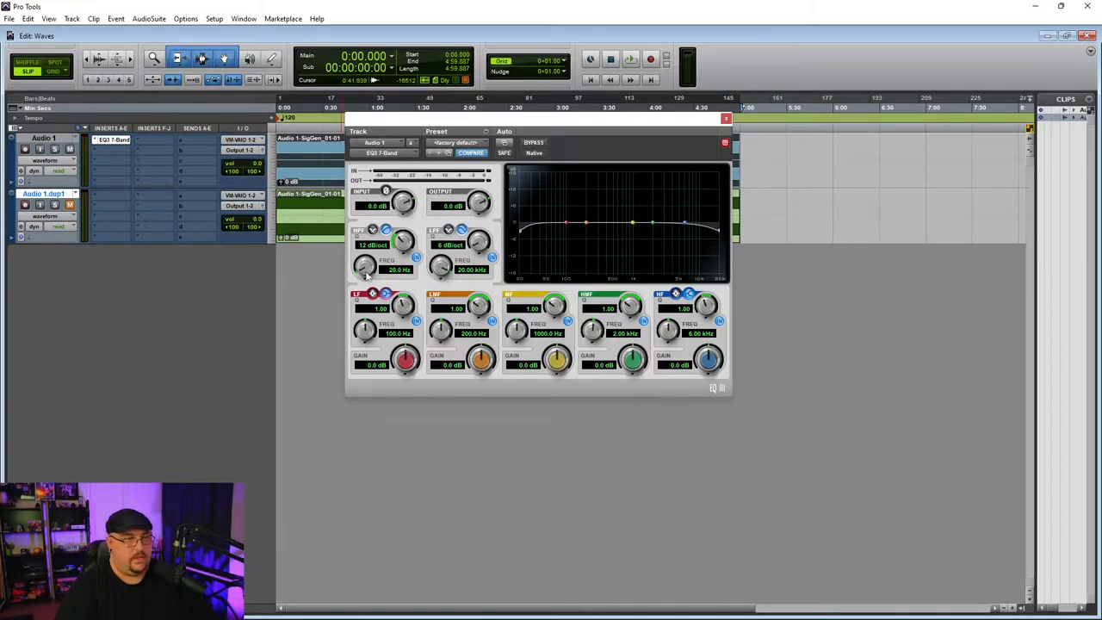
{"action": "mouse_move", "coordinate": [287, 278]}
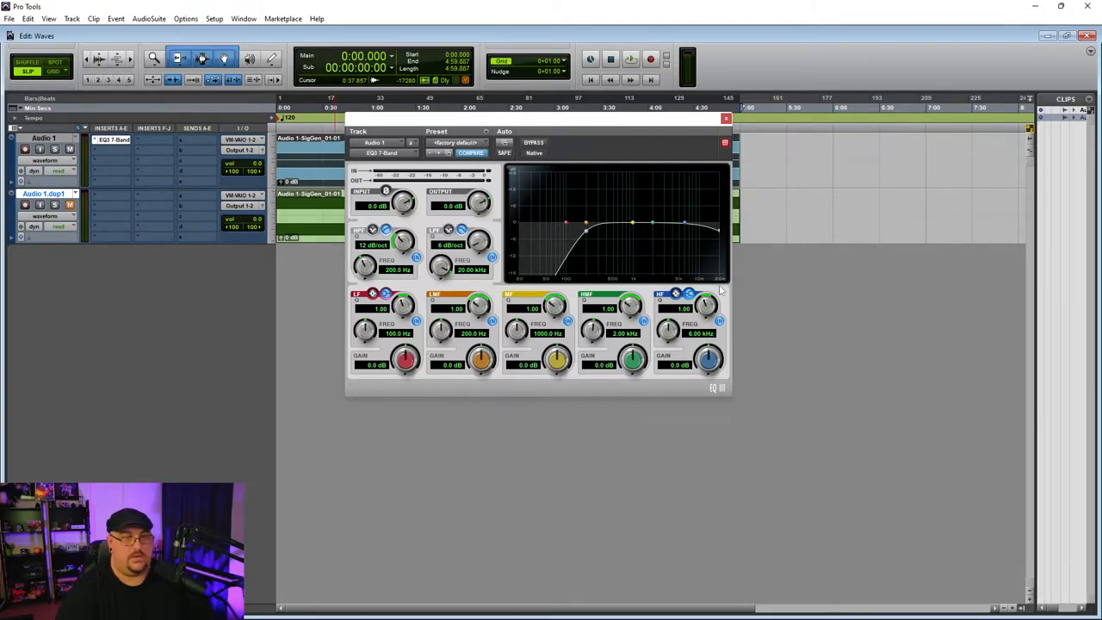
Step: Settle the EQ3 low-pass cutoff on Audio 1 at about 1.02 kHz
{"action": "left_click", "coordinate": [630, 59]}
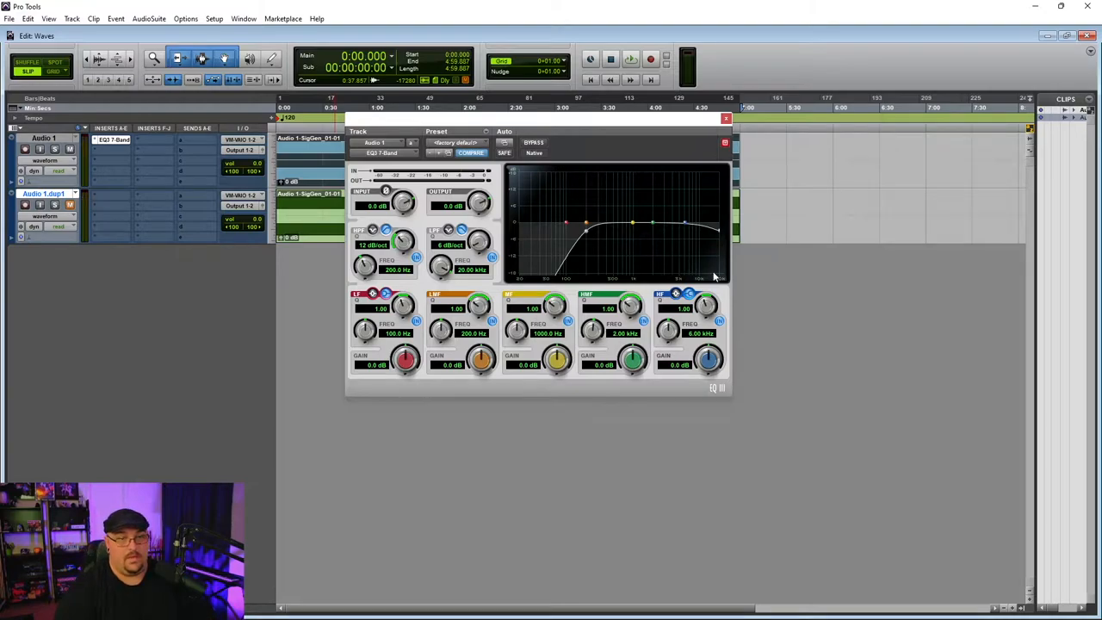
{"action": "mouse_move", "coordinate": [719, 235]}
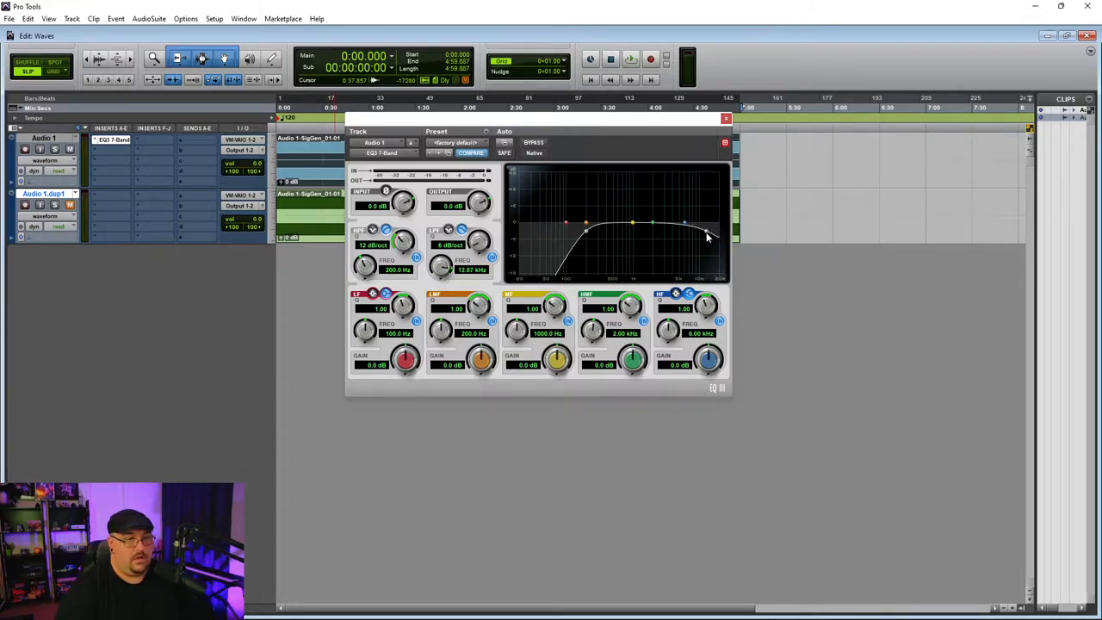
{"action": "left_click_drag", "start_coordinate": [705, 229], "coordinate": [632, 228]}
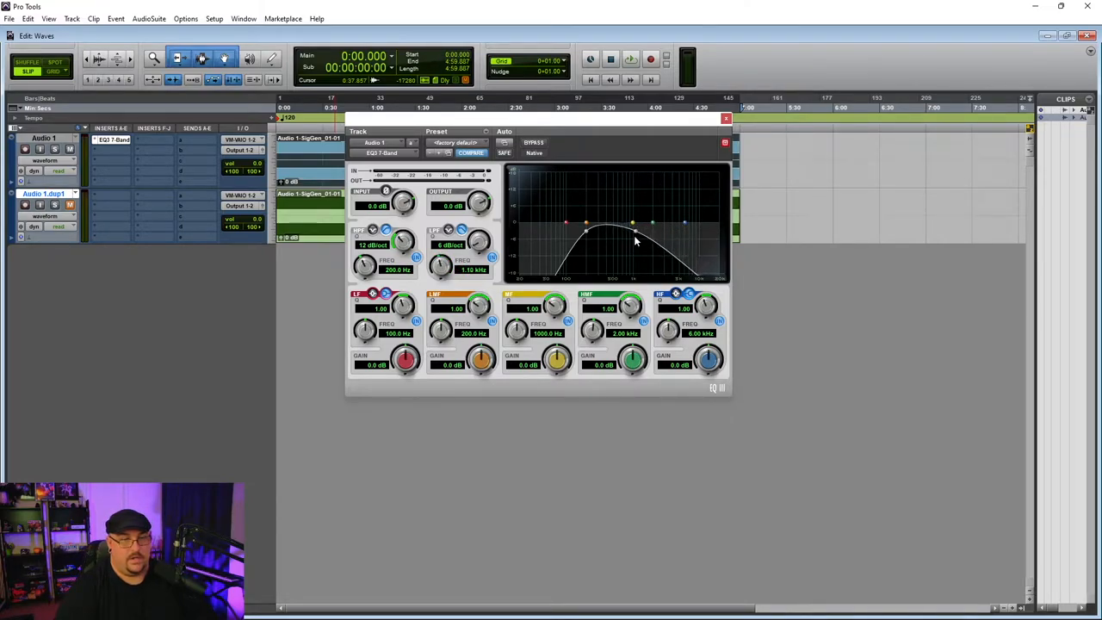
{"action": "left_click_drag", "start_coordinate": [633, 225], "coordinate": [645, 238]}
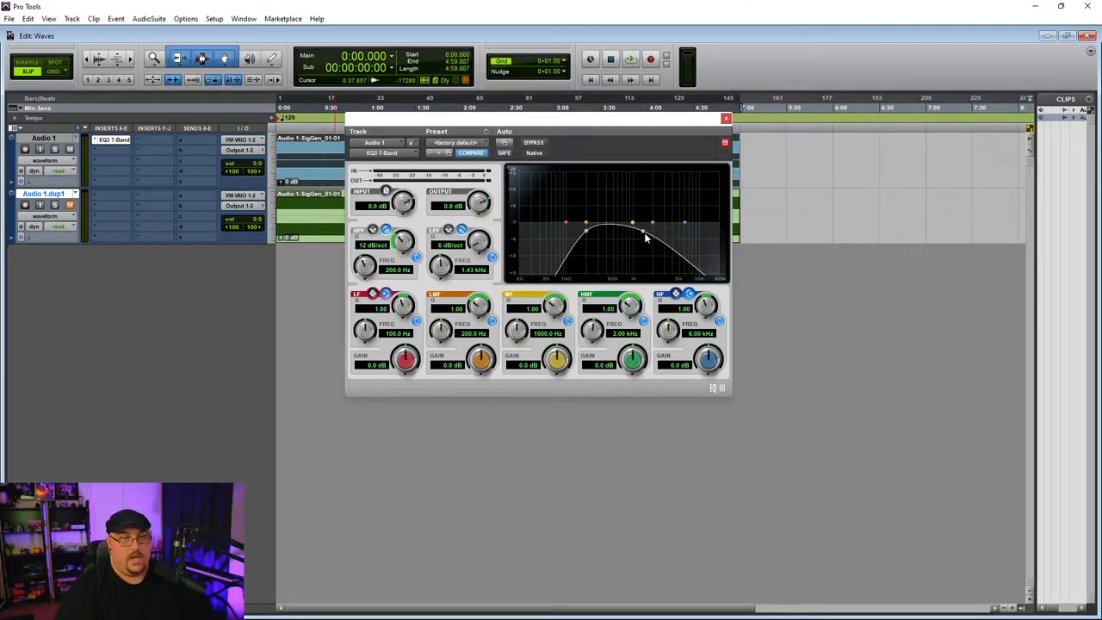
{"action": "left_click_drag", "start_coordinate": [645, 238], "coordinate": [651, 234]}
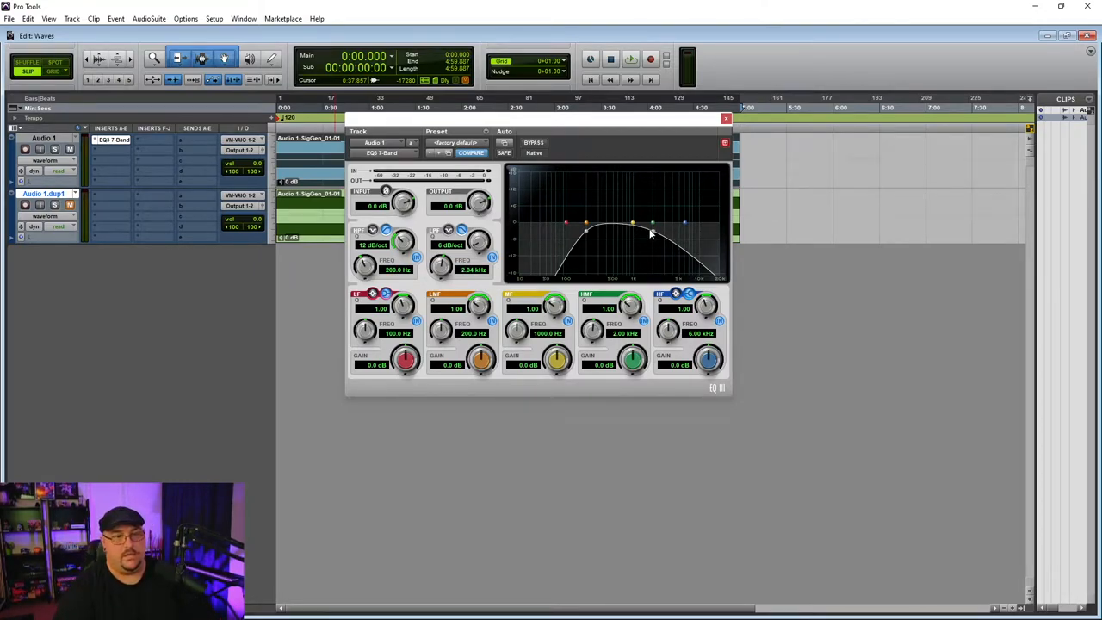
{"action": "left_click_drag", "start_coordinate": [654, 232], "coordinate": [650, 234]}
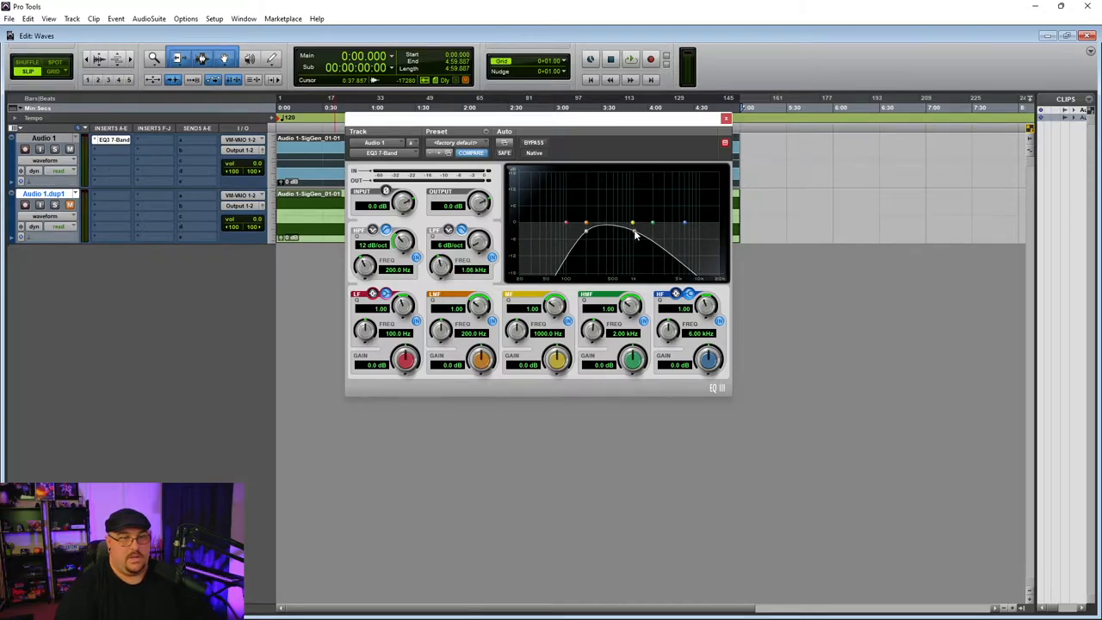
{"action": "left_click_drag", "start_coordinate": [633, 223], "coordinate": [650, 232]}
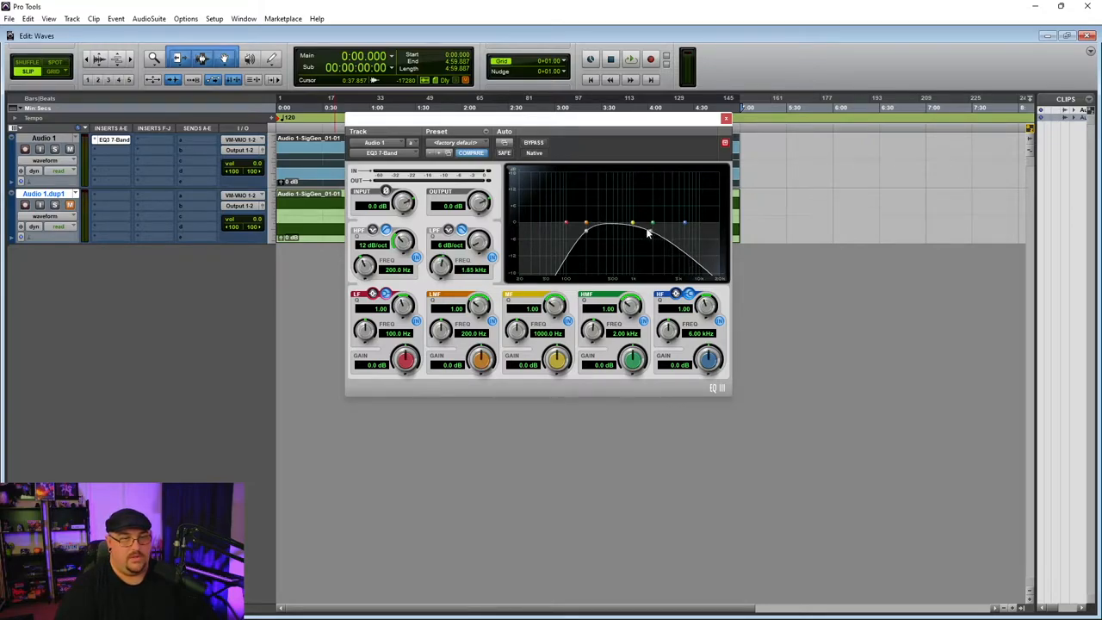
{"action": "left_click_drag", "start_coordinate": [649, 232], "coordinate": [633, 236]}
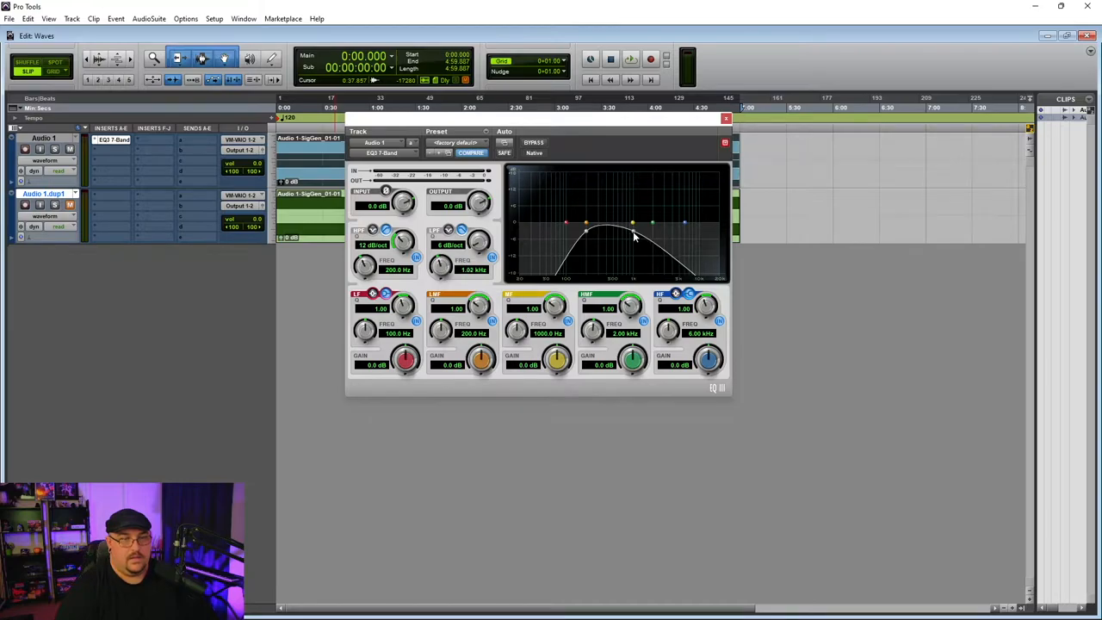
{"action": "mouse_move", "coordinate": [641, 244]}
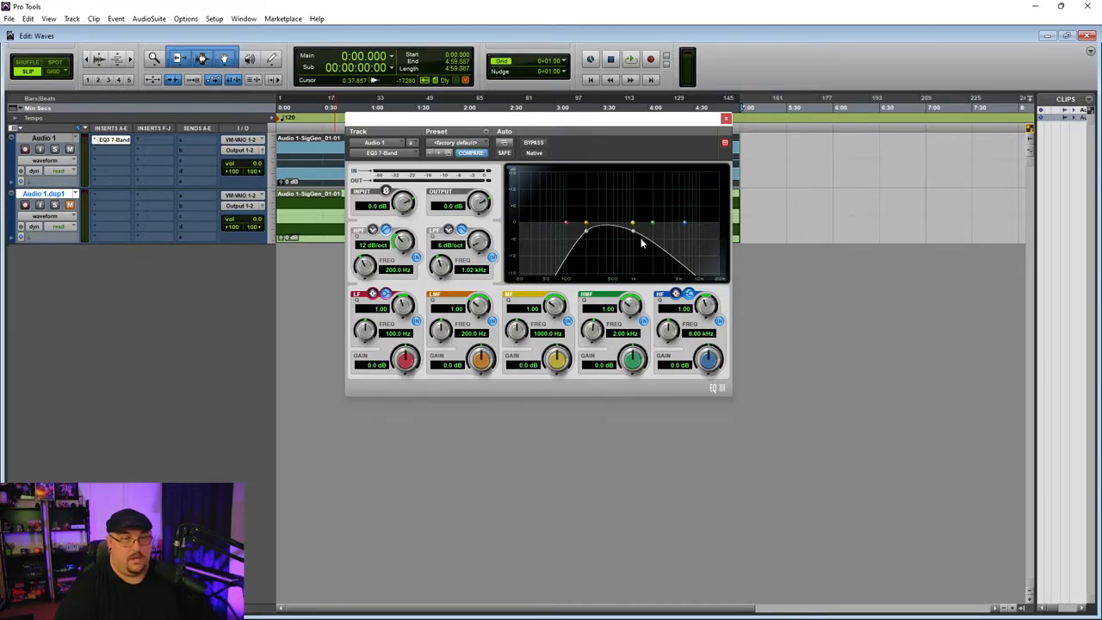
{"action": "mouse_move", "coordinate": [635, 238]}
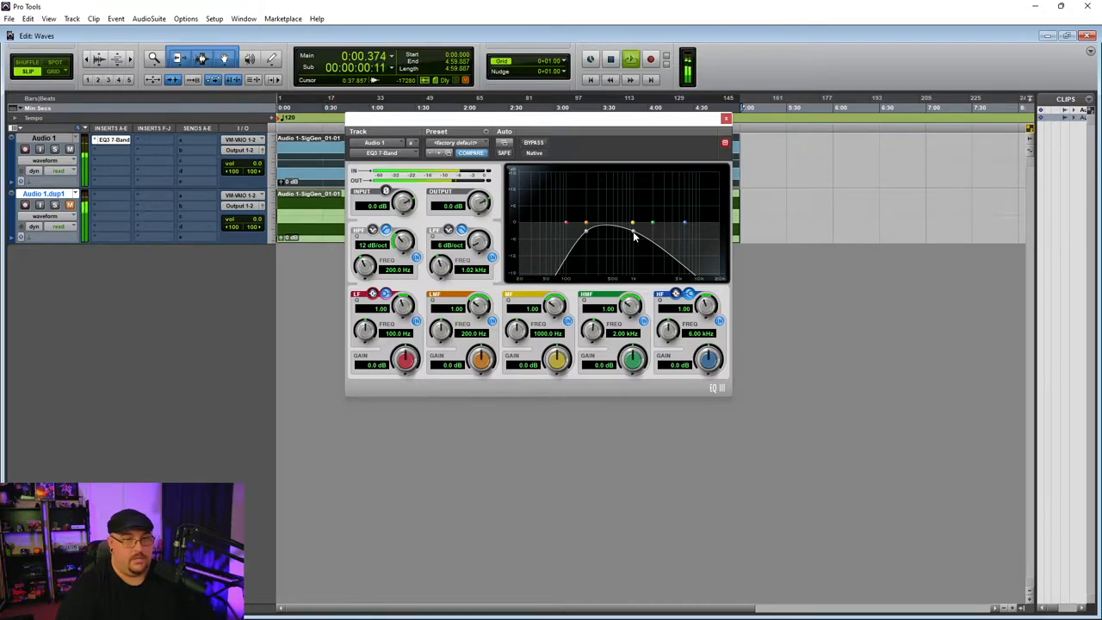
Step: Sweep the EQ3 low-pass cutoff during playback, leaving it near 2 kHz
{"action": "left_click_drag", "start_coordinate": [633, 236], "coordinate": [649, 236]}
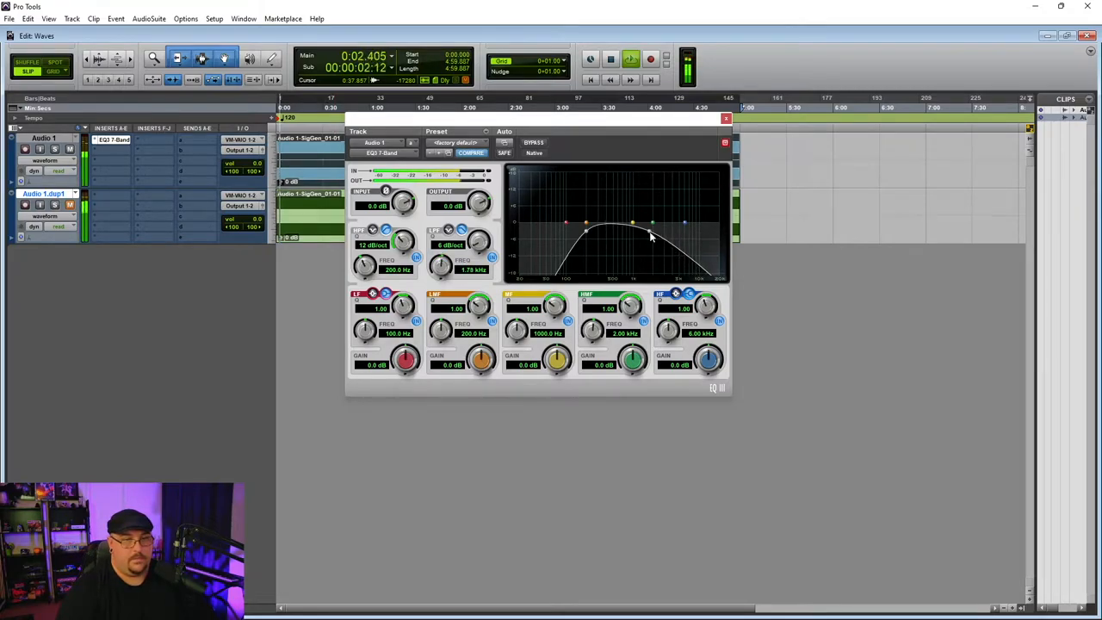
{"action": "left_click_drag", "start_coordinate": [654, 236], "coordinate": [644, 241]}
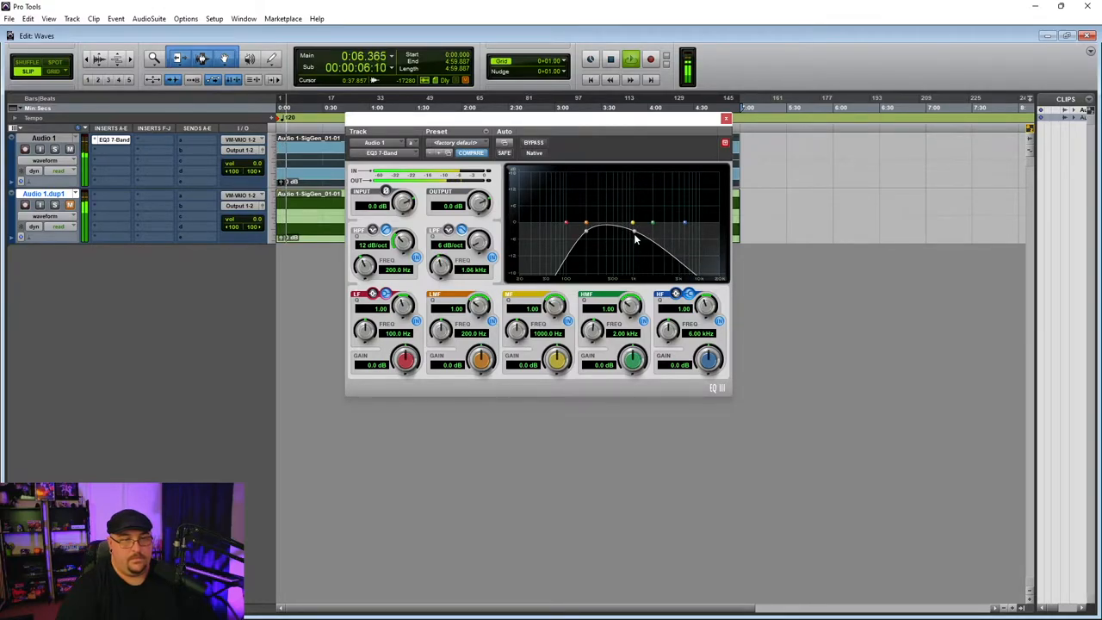
{"action": "left_click_drag", "start_coordinate": [632, 222], "coordinate": [650, 234]}
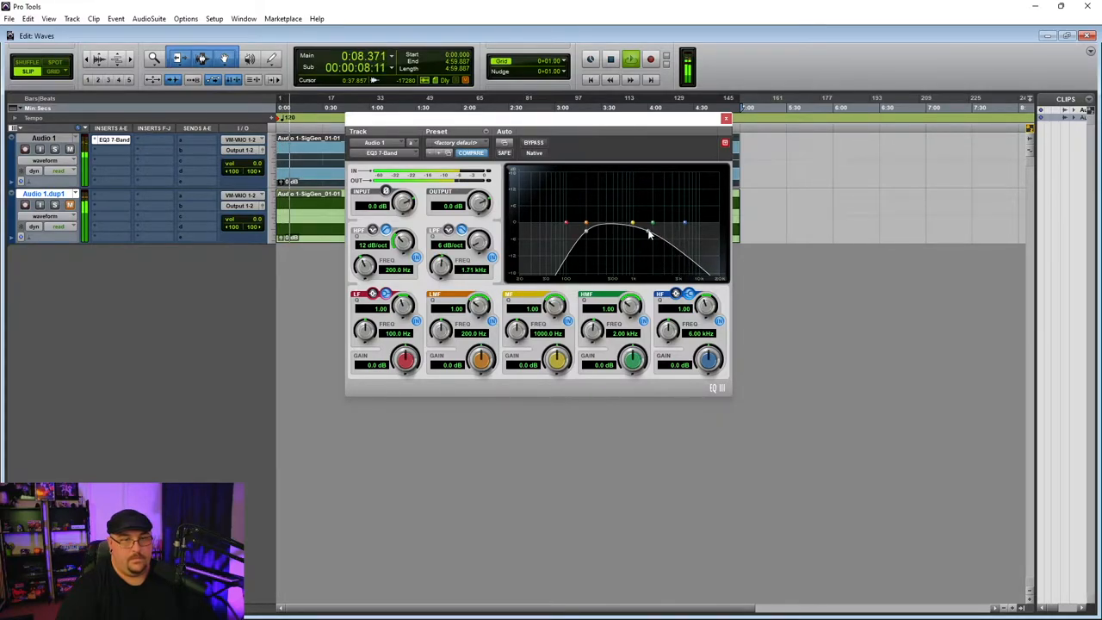
{"action": "left_click_drag", "start_coordinate": [650, 234], "coordinate": [646, 239]}
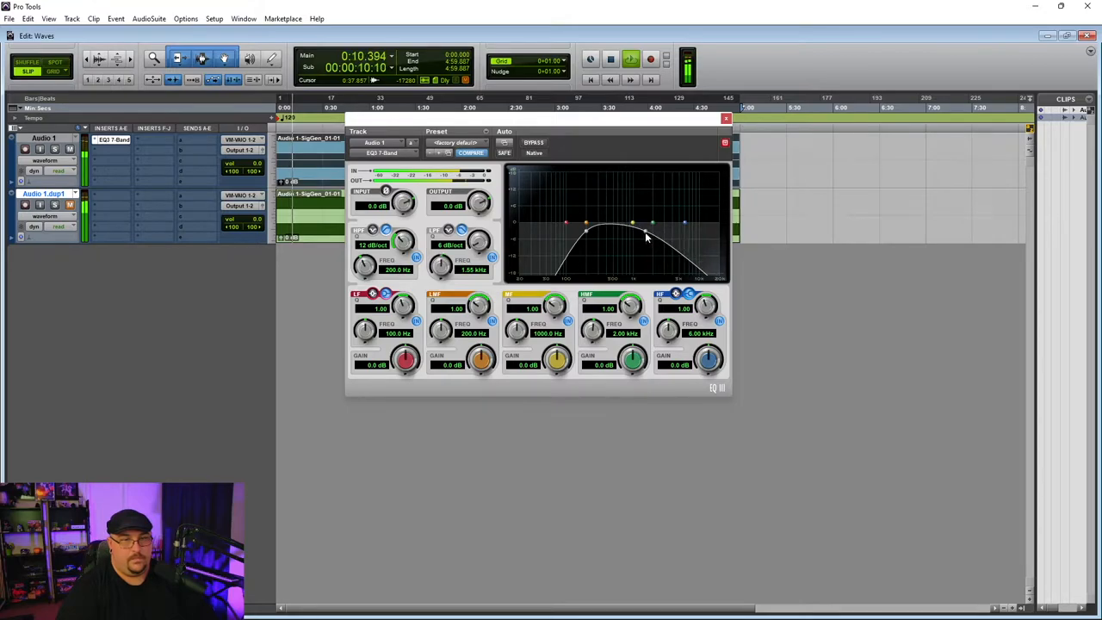
{"action": "left_click_drag", "start_coordinate": [649, 224], "coordinate": [637, 237]}
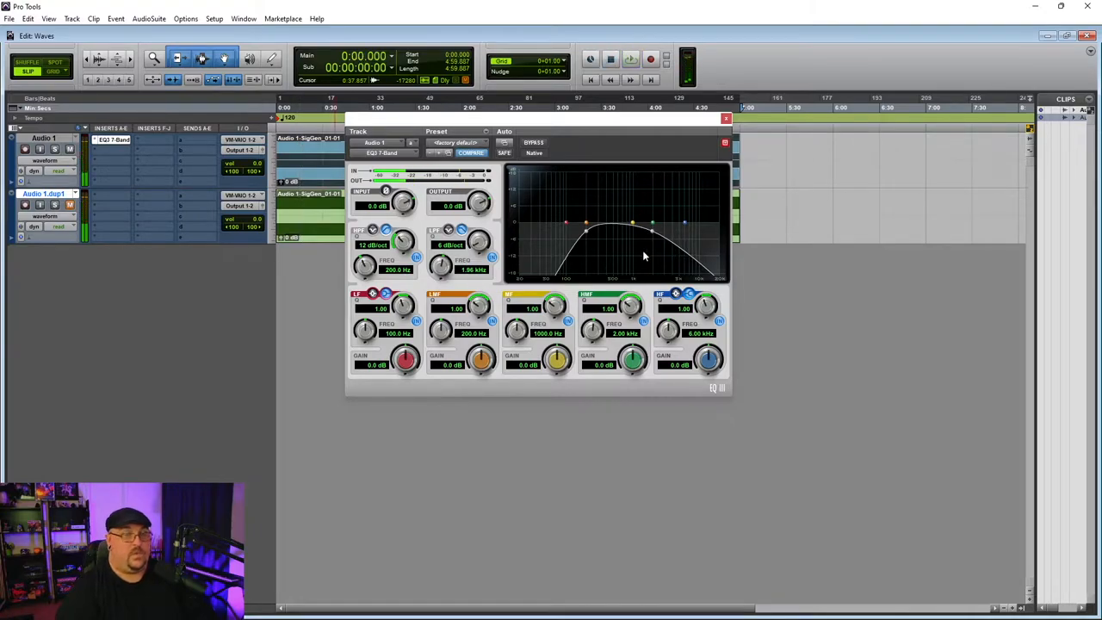
{"action": "mouse_move", "coordinate": [667, 244]}
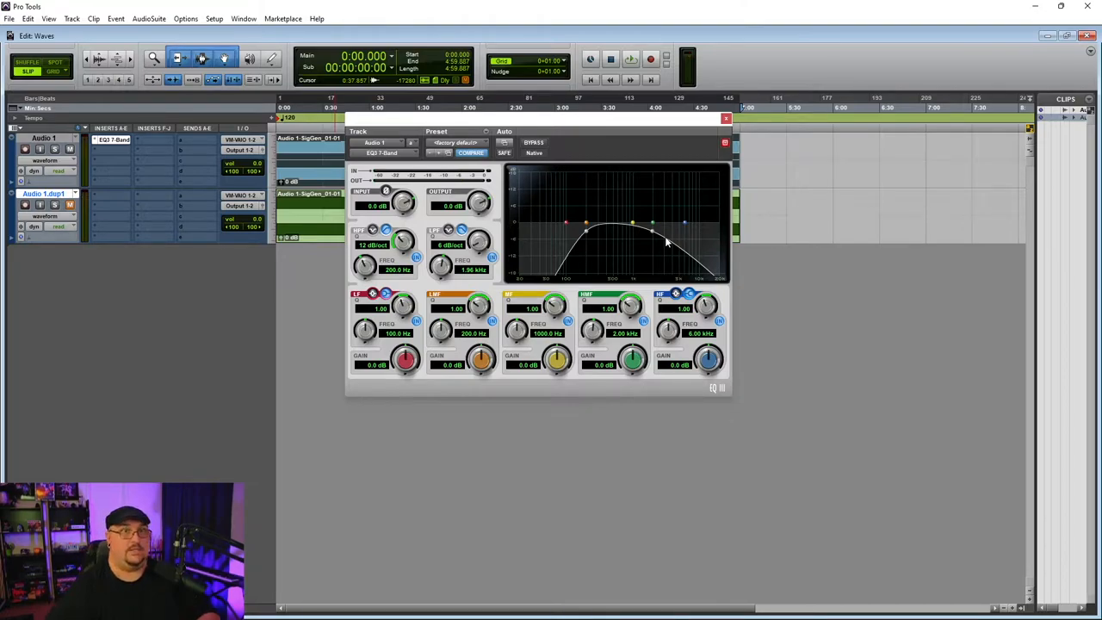
{"action": "mouse_move", "coordinate": [654, 237]}
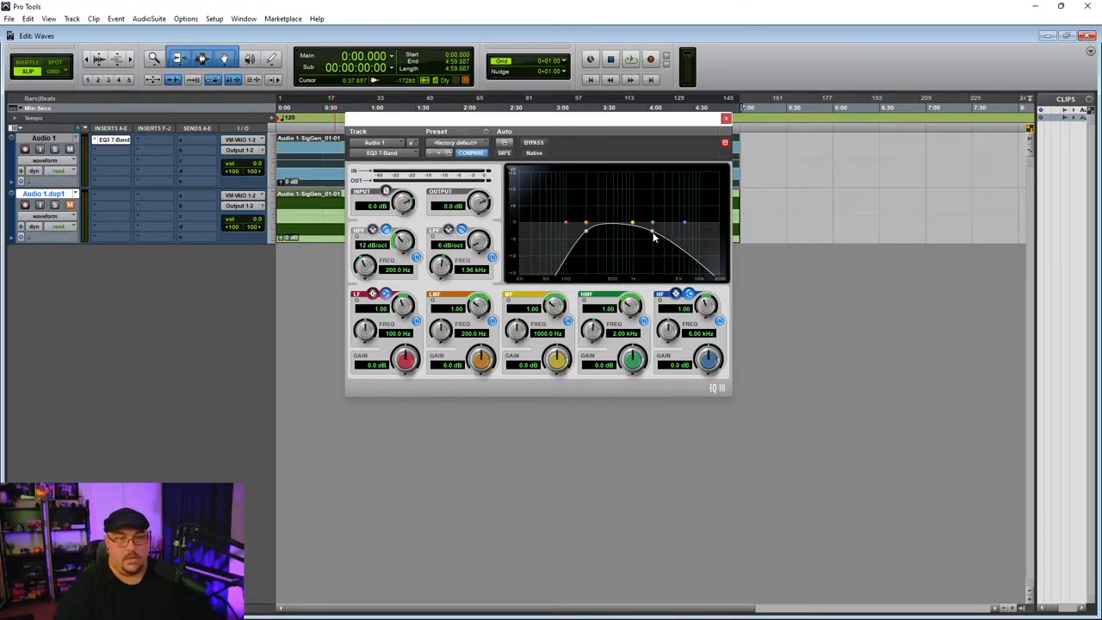
{"action": "left_click_drag", "start_coordinate": [632, 224], "coordinate": [631, 241]}
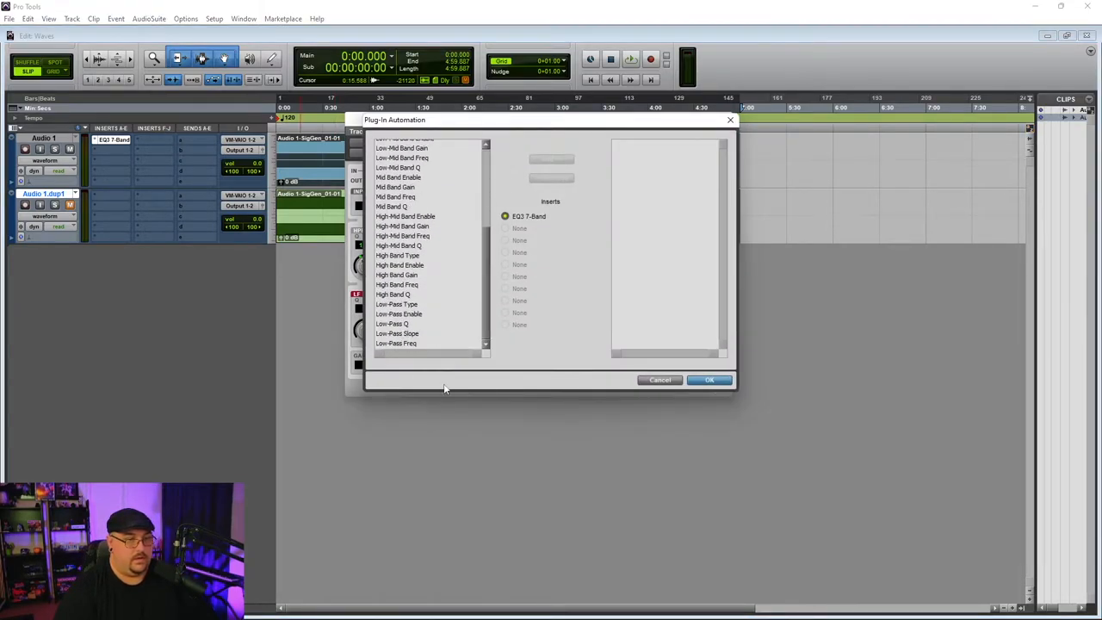
Step: Enable Low-Pass Freq for automation and put Audio 1 in touch mode
{"action": "left_click", "coordinate": [396, 343]}
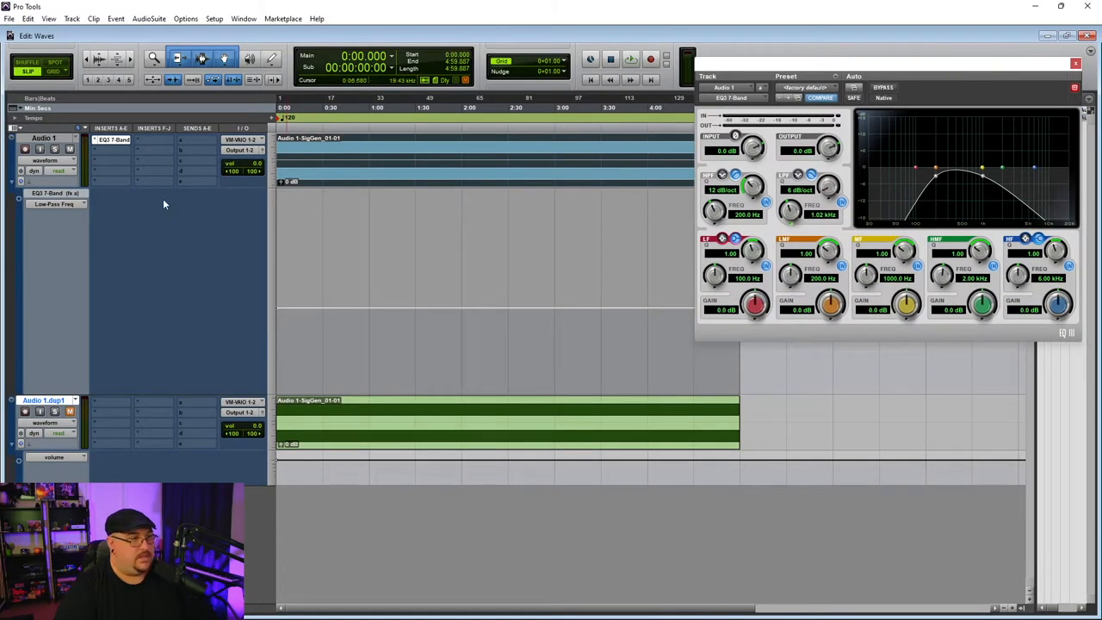
{"action": "left_click", "coordinate": [58, 170]}
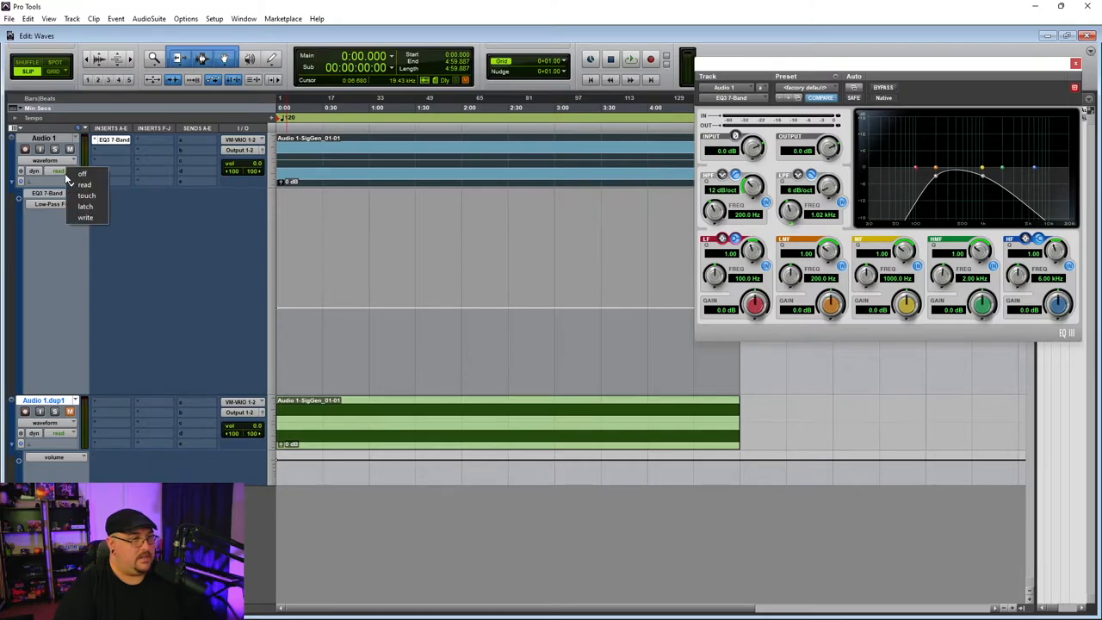
{"action": "left_click", "coordinate": [86, 196]}
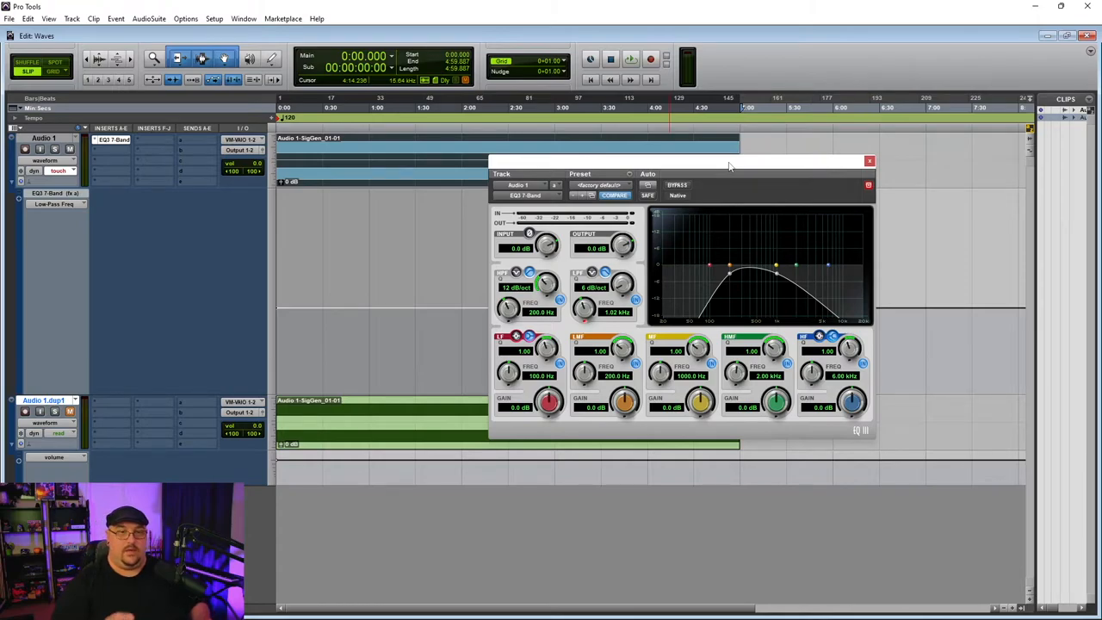
{"action": "mouse_move", "coordinate": [783, 288]}
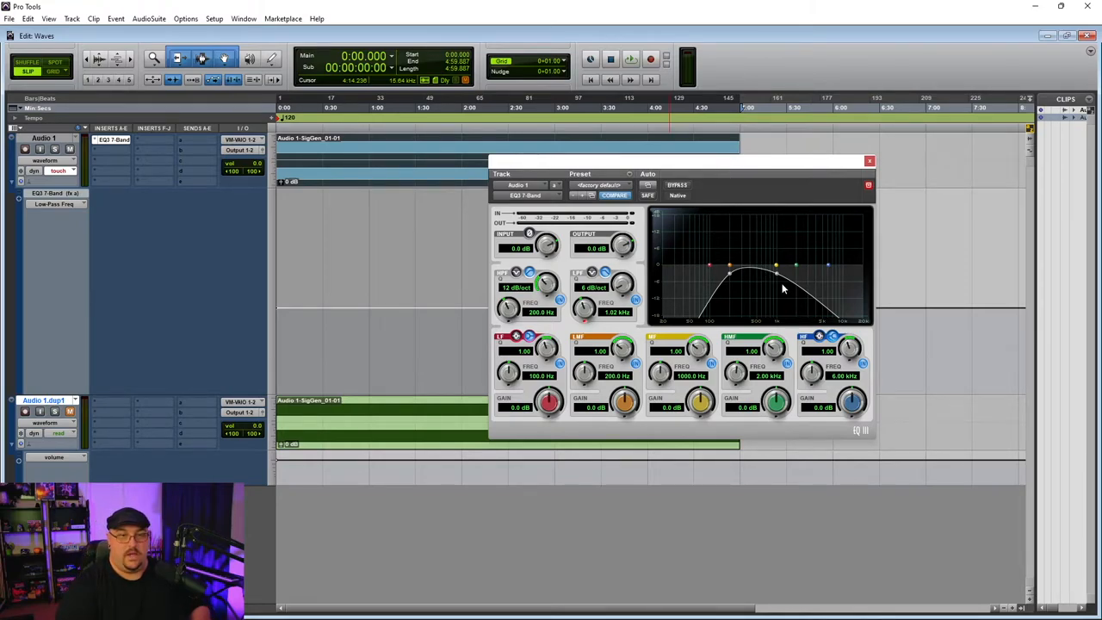
{"action": "mouse_move", "coordinate": [790, 280]}
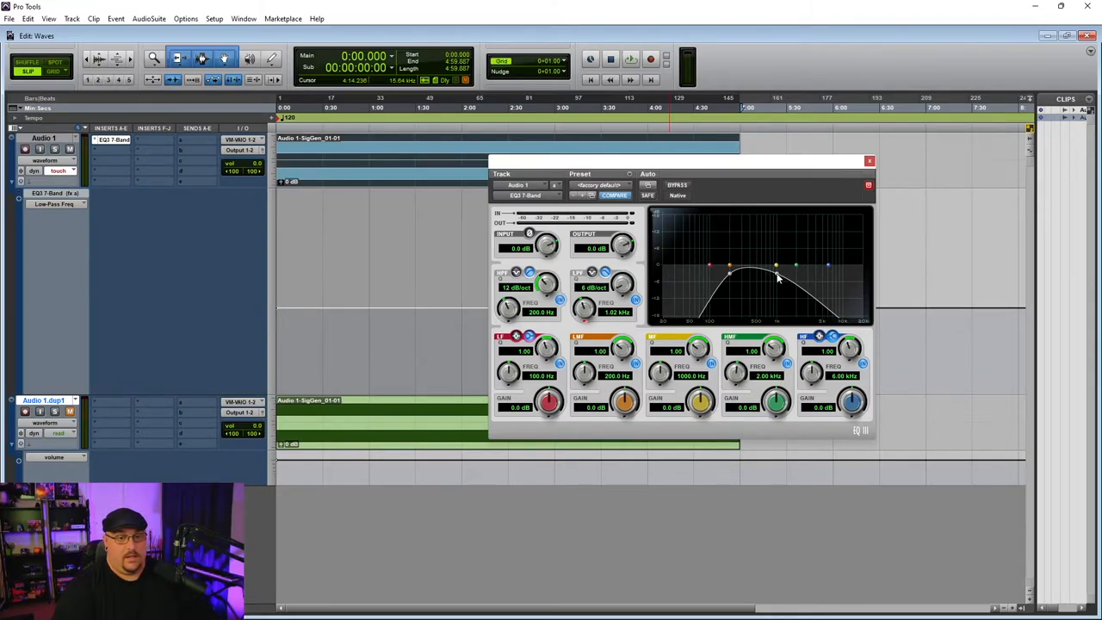
{"action": "mouse_move", "coordinate": [772, 281]}
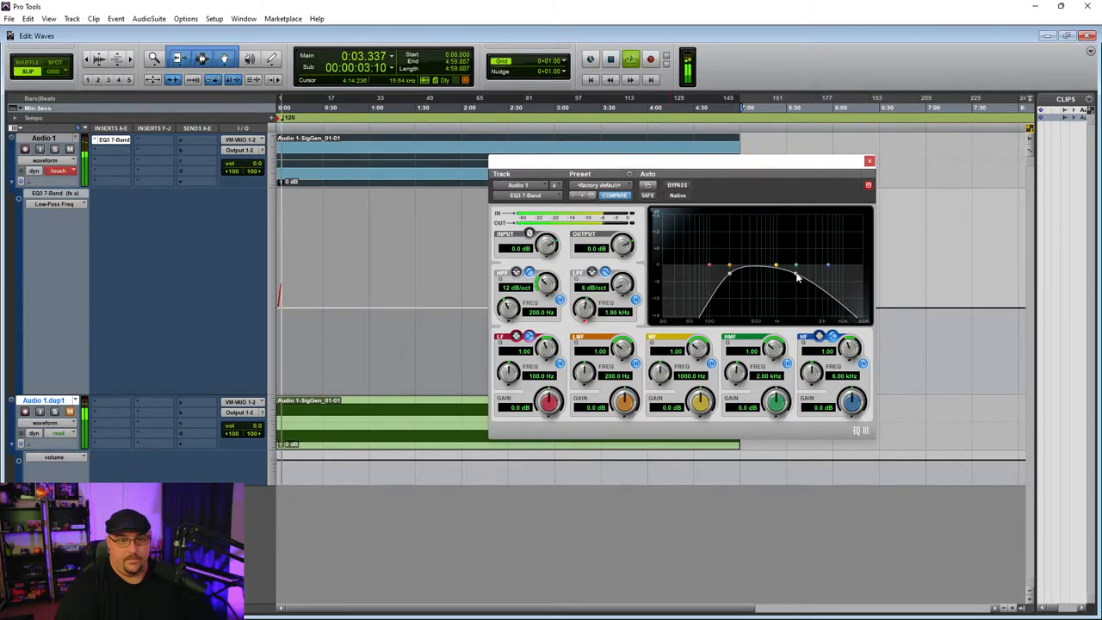
Step: Write a wavy low-pass frequency curve over Audio 1's first half-minute during playback
{"action": "left_click_drag", "start_coordinate": [796, 275], "coordinate": [783, 280]}
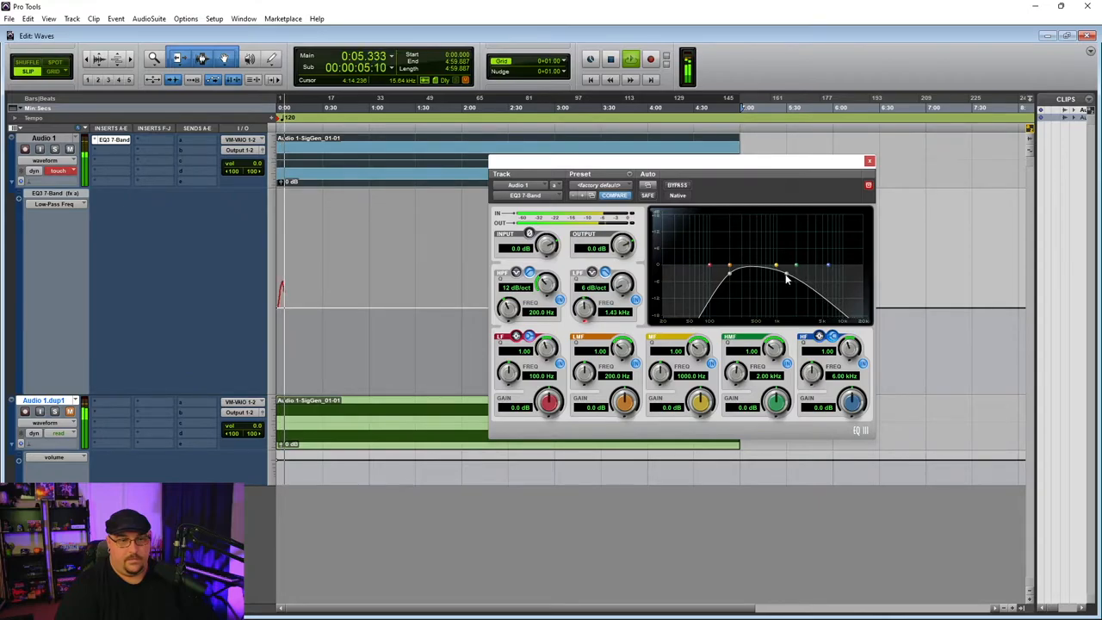
{"action": "left_click_drag", "start_coordinate": [786, 278], "coordinate": [775, 280]}
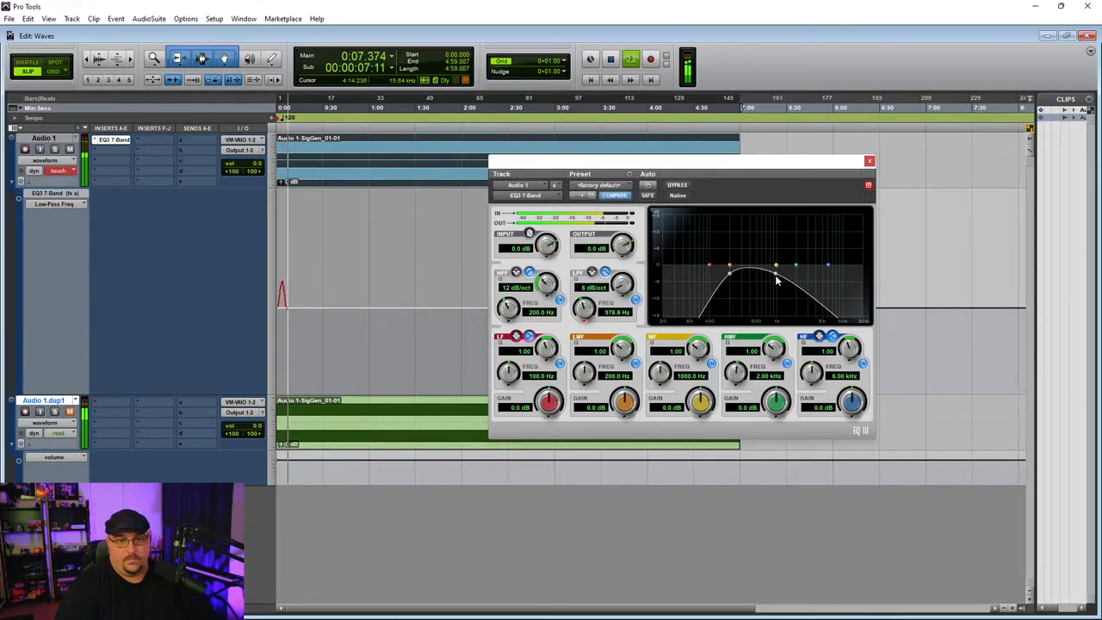
{"action": "left_click_drag", "start_coordinate": [775, 280], "coordinate": [787, 276]}
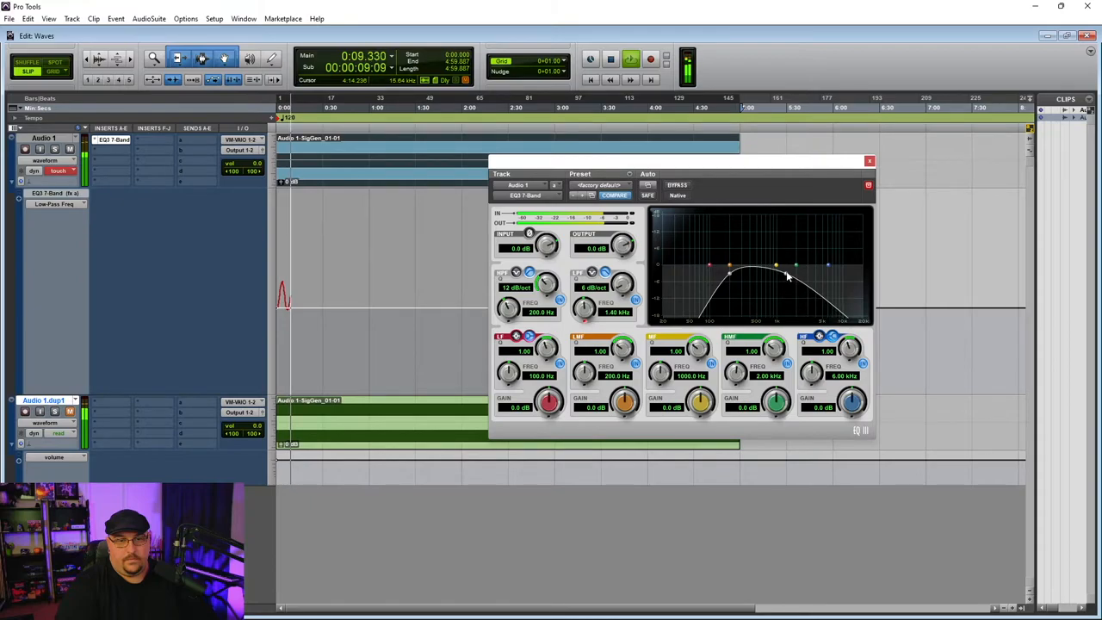
{"action": "left_click_drag", "start_coordinate": [785, 275], "coordinate": [796, 275]}
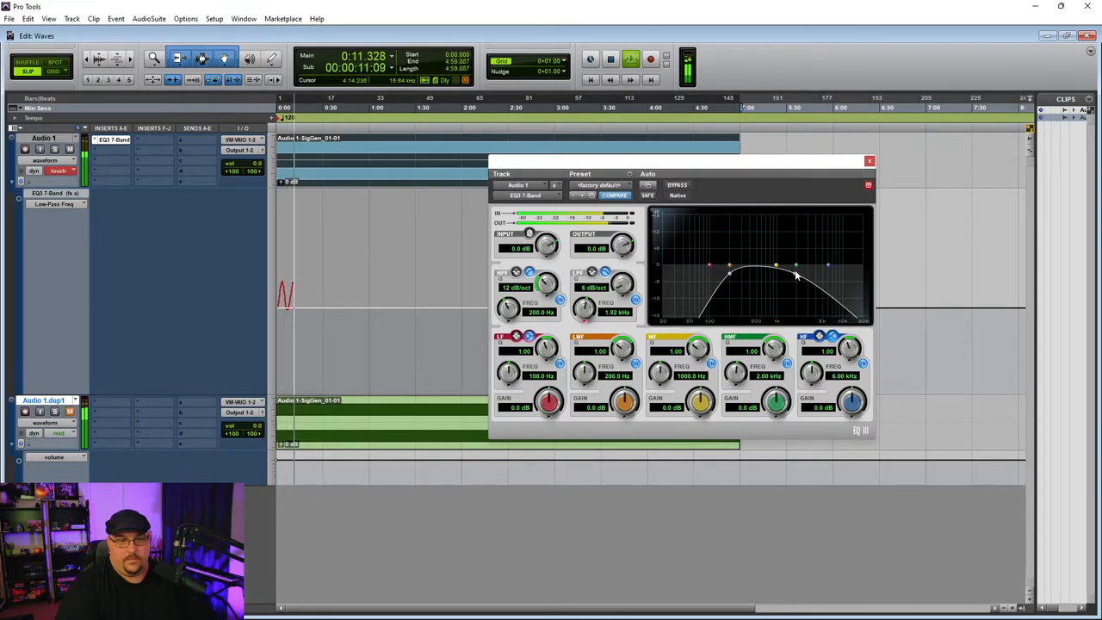
{"action": "left_click_drag", "start_coordinate": [796, 265], "coordinate": [778, 282]}
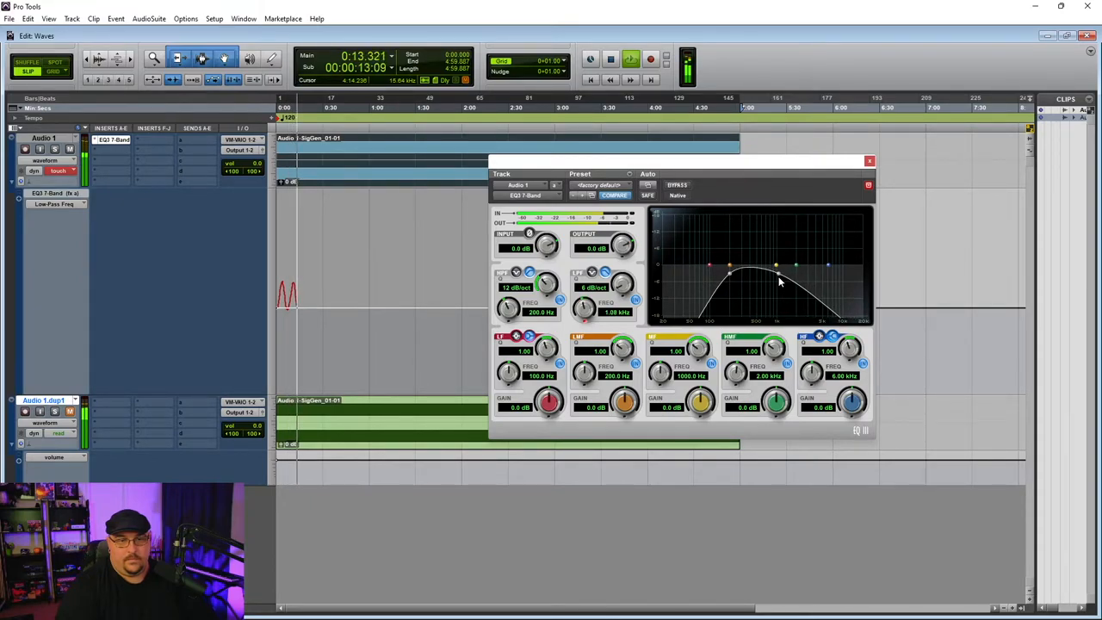
{"action": "left_click_drag", "start_coordinate": [779, 281], "coordinate": [790, 276]}
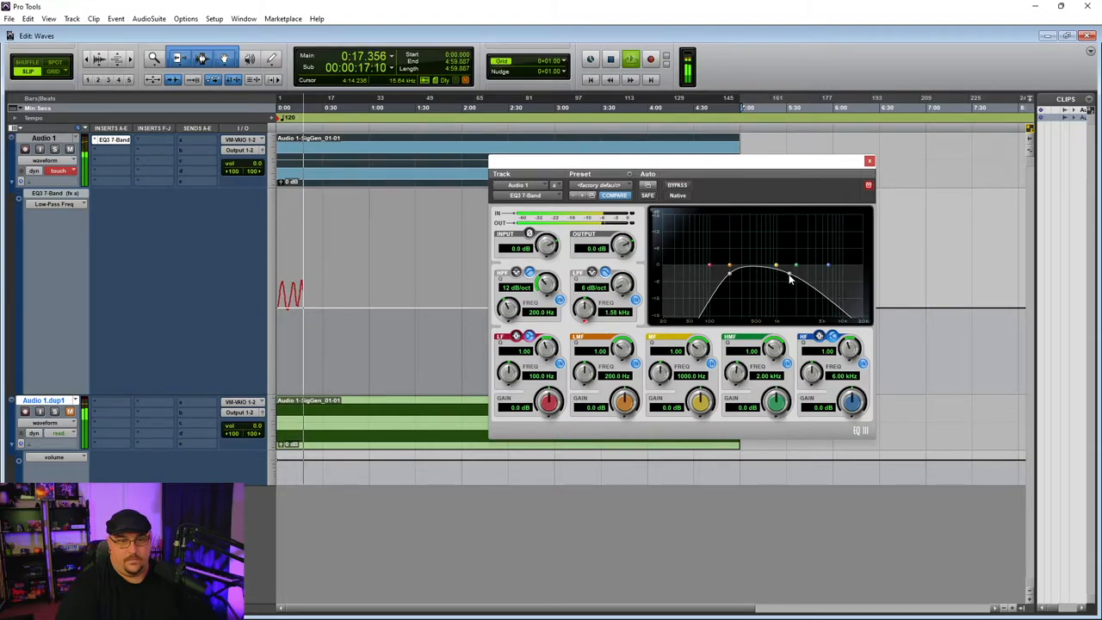
{"action": "left_click_drag", "start_coordinate": [792, 280], "coordinate": [778, 282]}
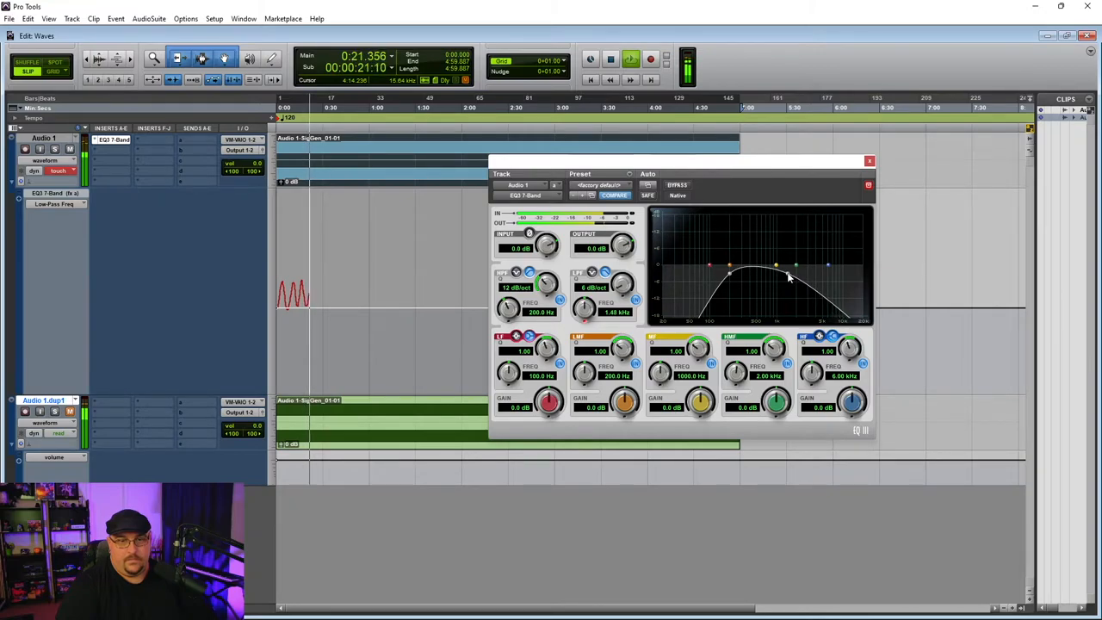
{"action": "left_click_drag", "start_coordinate": [786, 276], "coordinate": [790, 279]}
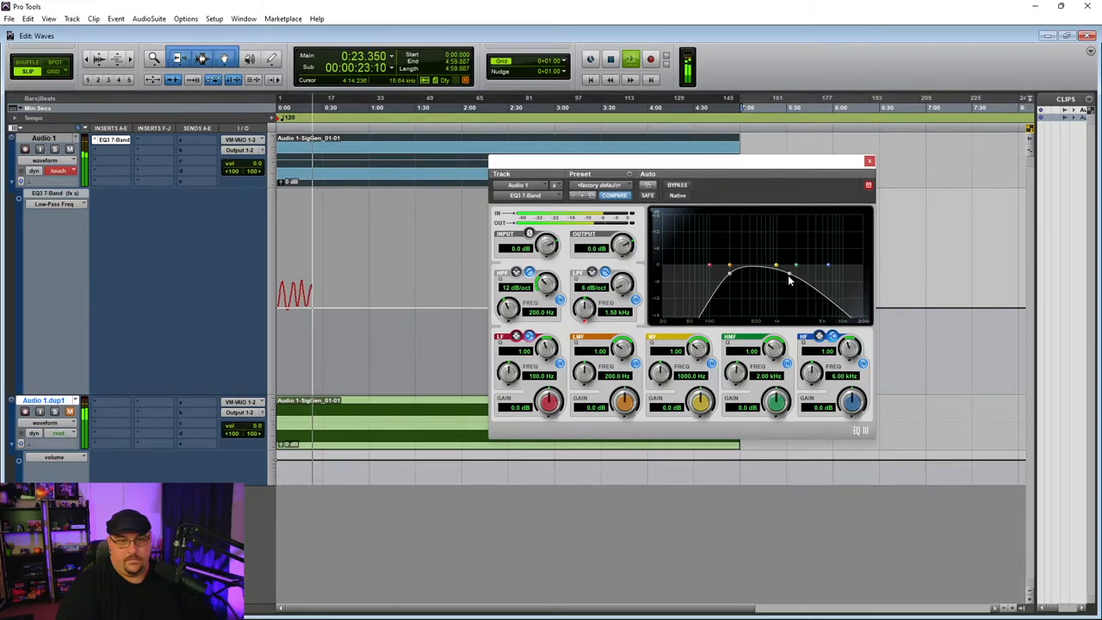
{"action": "left_click_drag", "start_coordinate": [791, 279], "coordinate": [779, 282]}
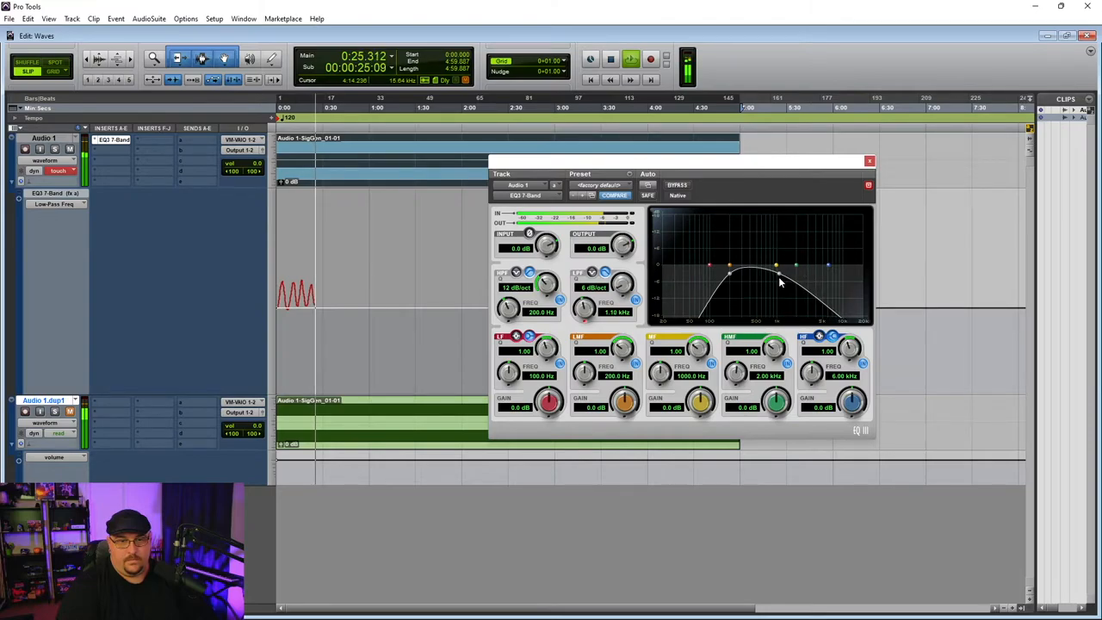
{"action": "left_click_drag", "start_coordinate": [774, 280], "coordinate": [791, 279]}
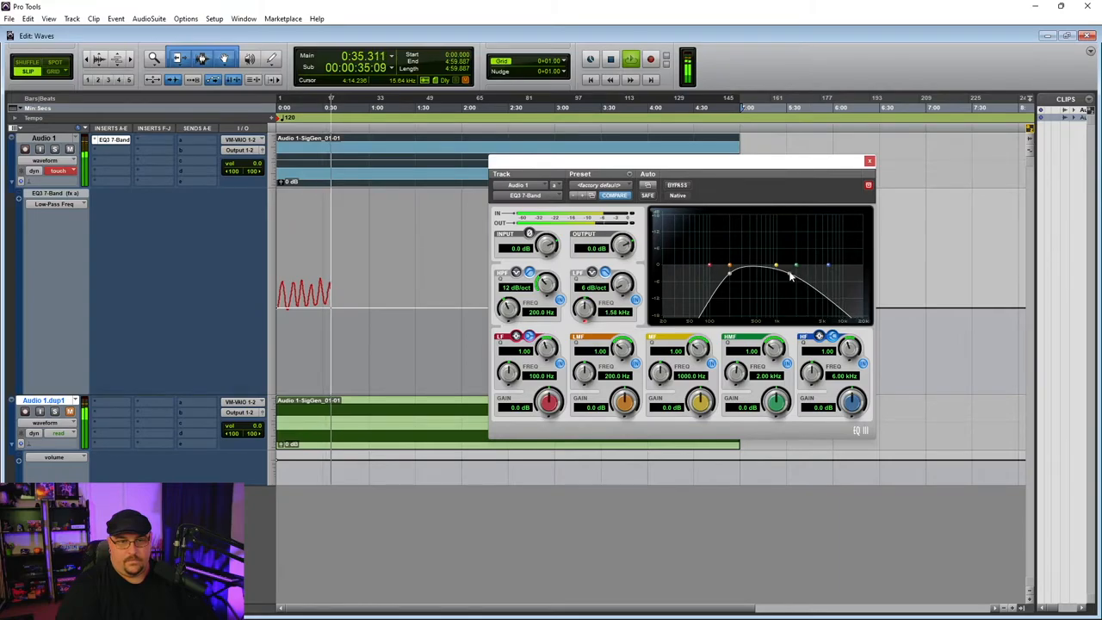
{"action": "left_click_drag", "start_coordinate": [790, 276], "coordinate": [778, 282]}
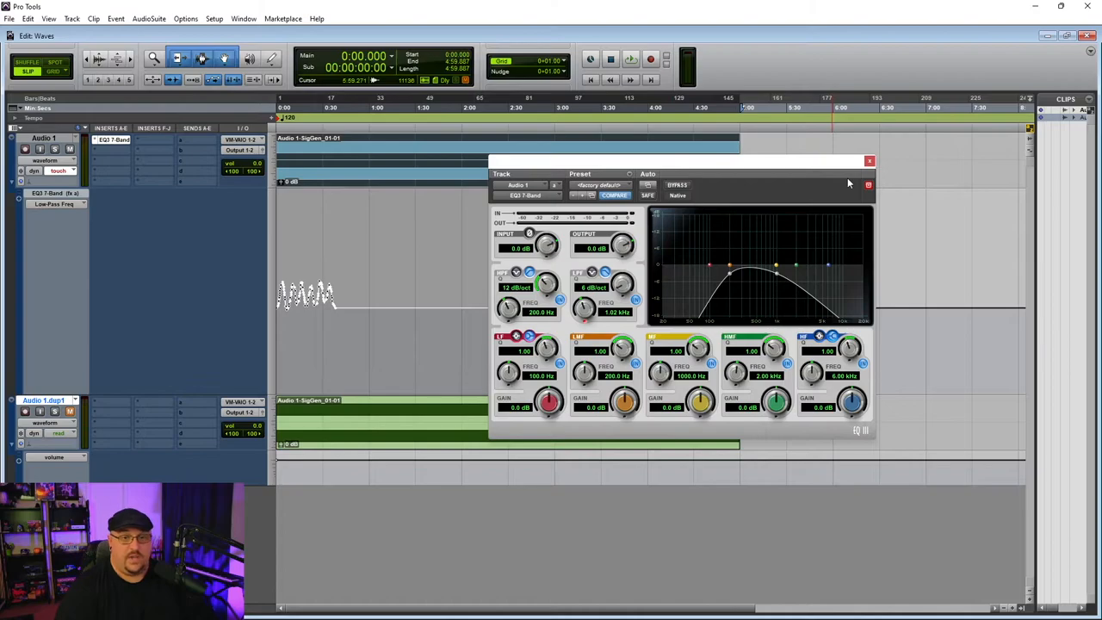
Step: Close the EQ3 window and extend the low-pass automation across Audio 1's full clip
{"action": "left_click", "coordinate": [869, 161]}
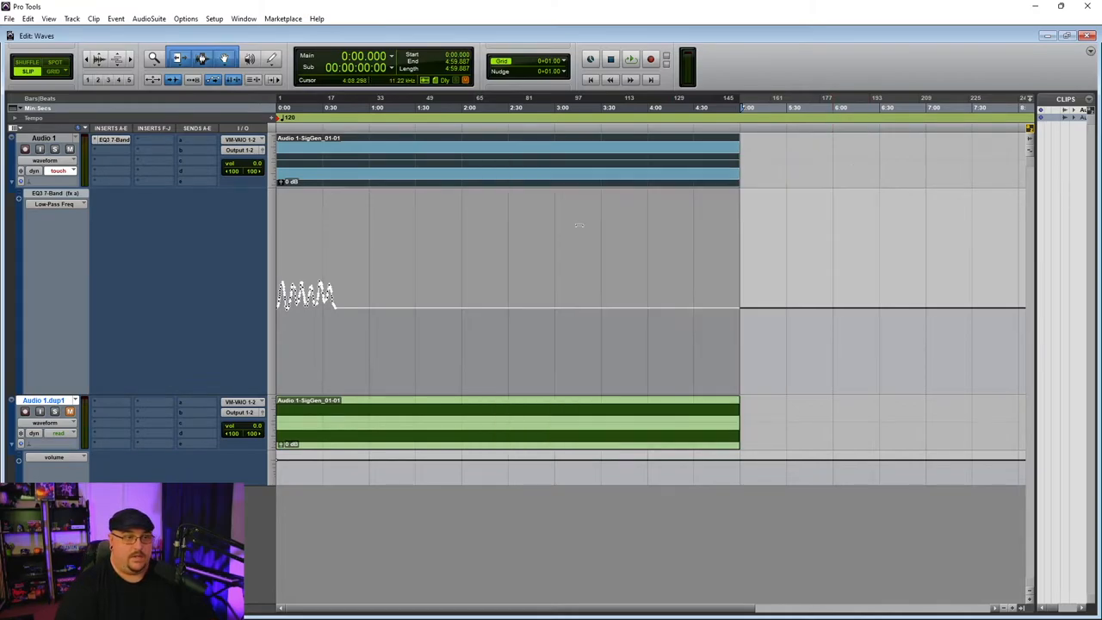
{"action": "left_click", "coordinate": [332, 151]}
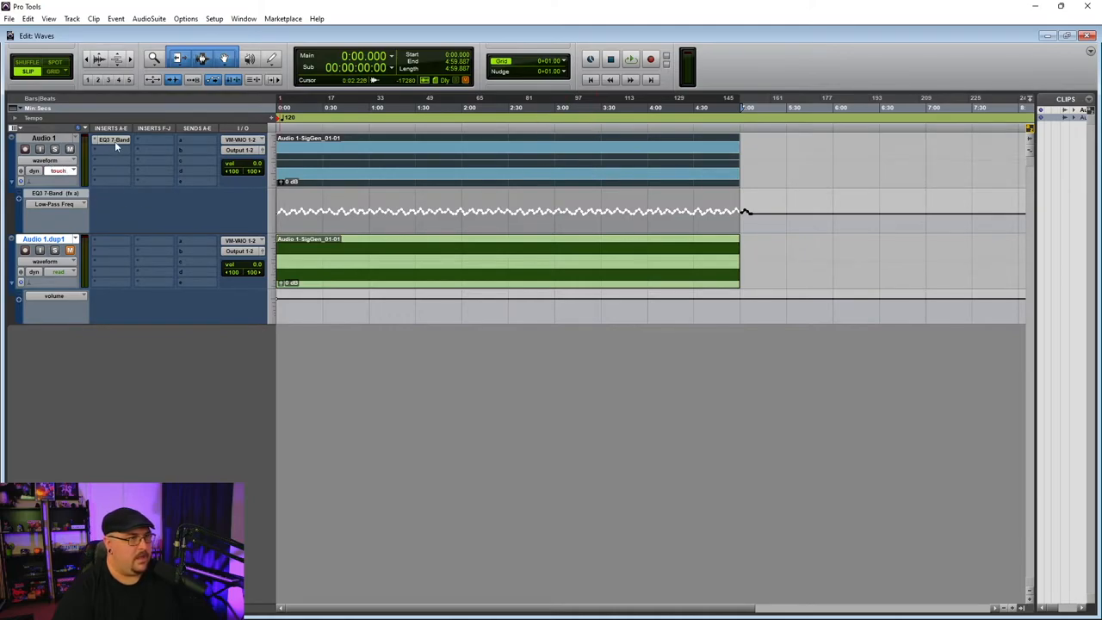
Step: Reopen, reposition and close the EQ3 window, then reach Audio 1's send slot
{"action": "left_click", "coordinate": [114, 140]}
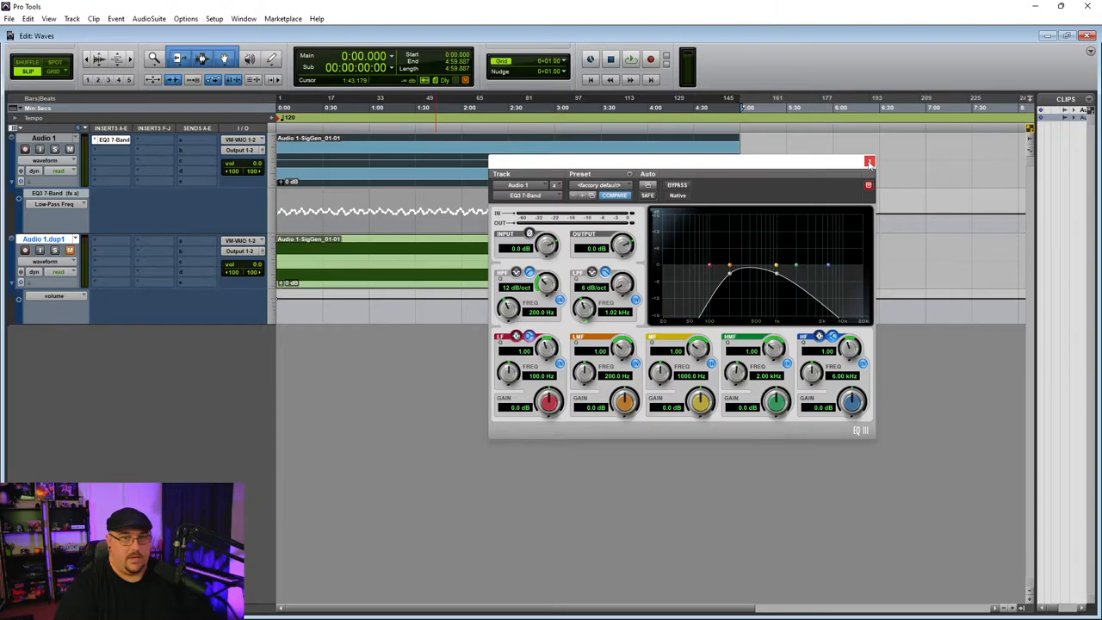
{"action": "left_click_drag", "start_coordinate": [680, 162], "coordinate": [818, 256]}
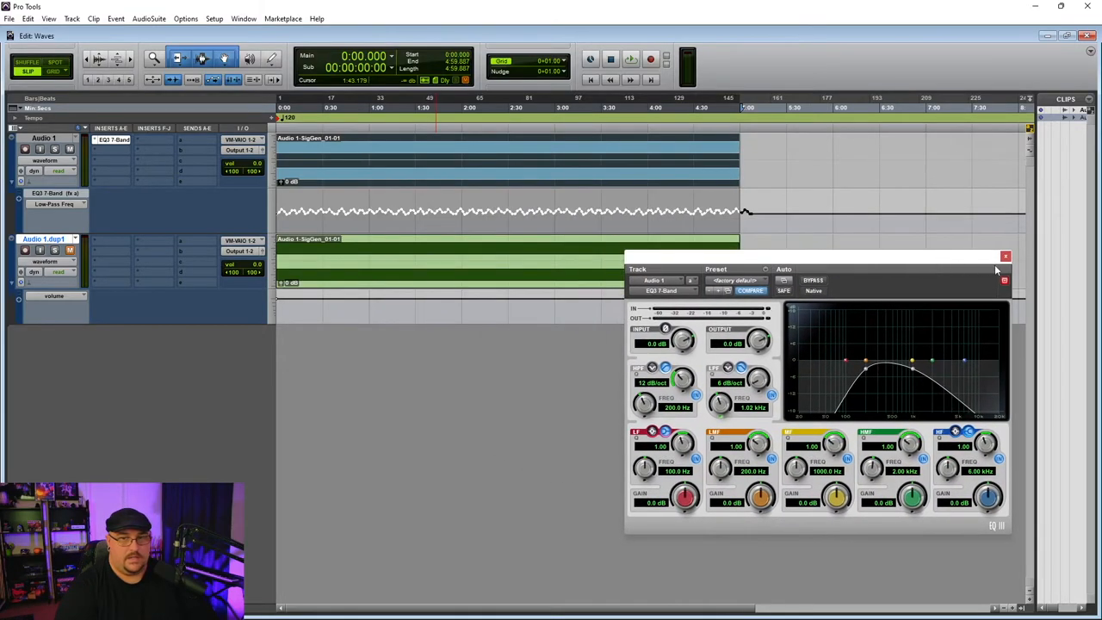
{"action": "left_click", "coordinate": [1005, 256]}
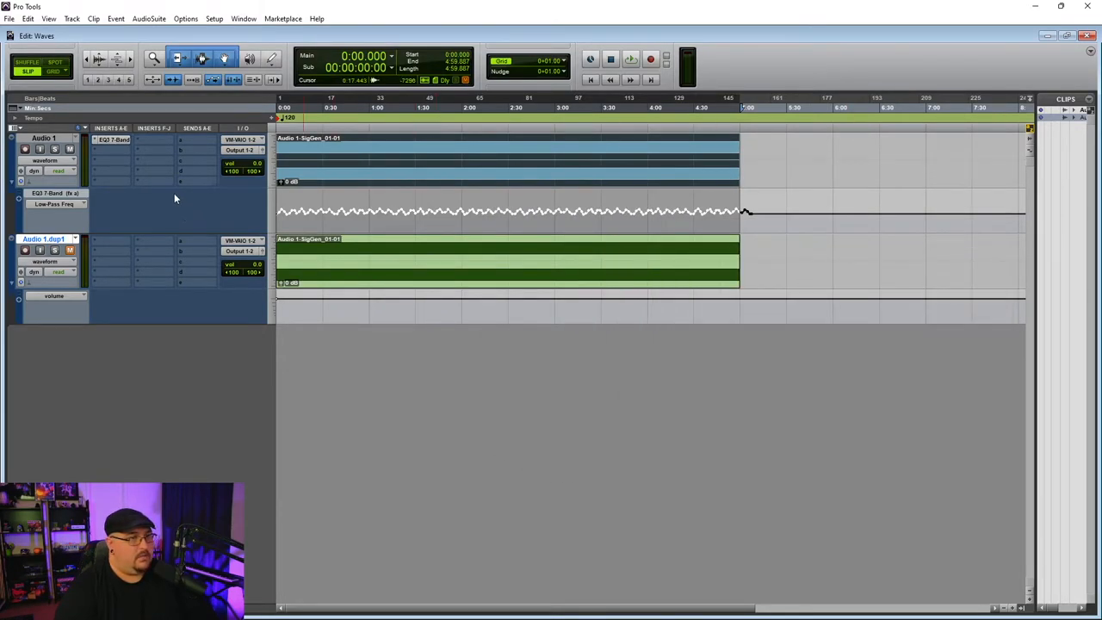
{"action": "mouse_move", "coordinate": [152, 143]}
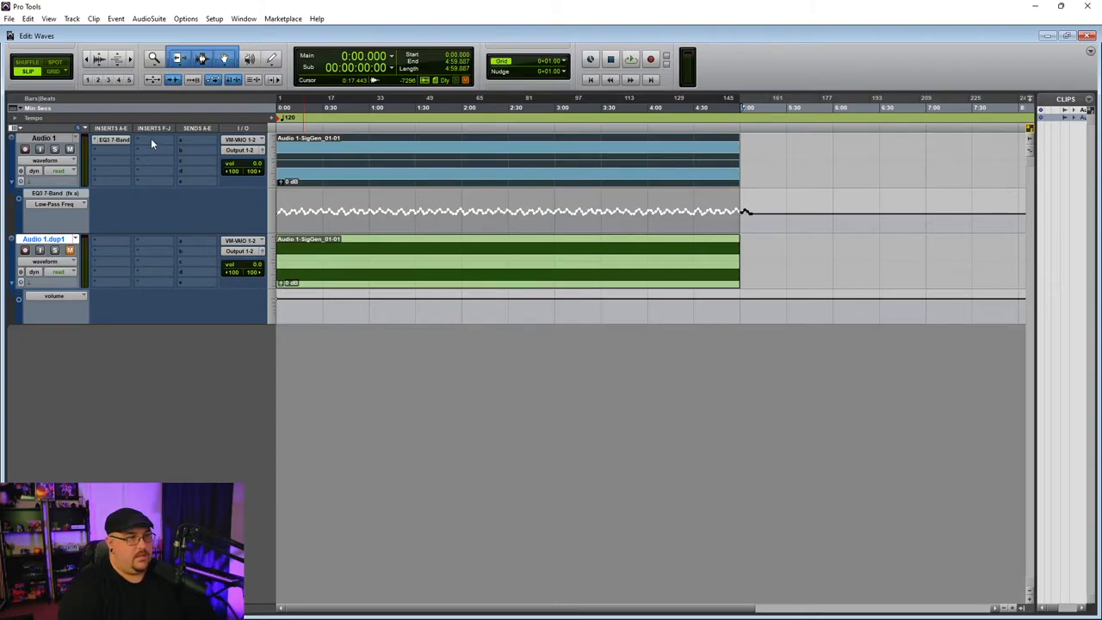
{"action": "left_click", "coordinate": [112, 139]}
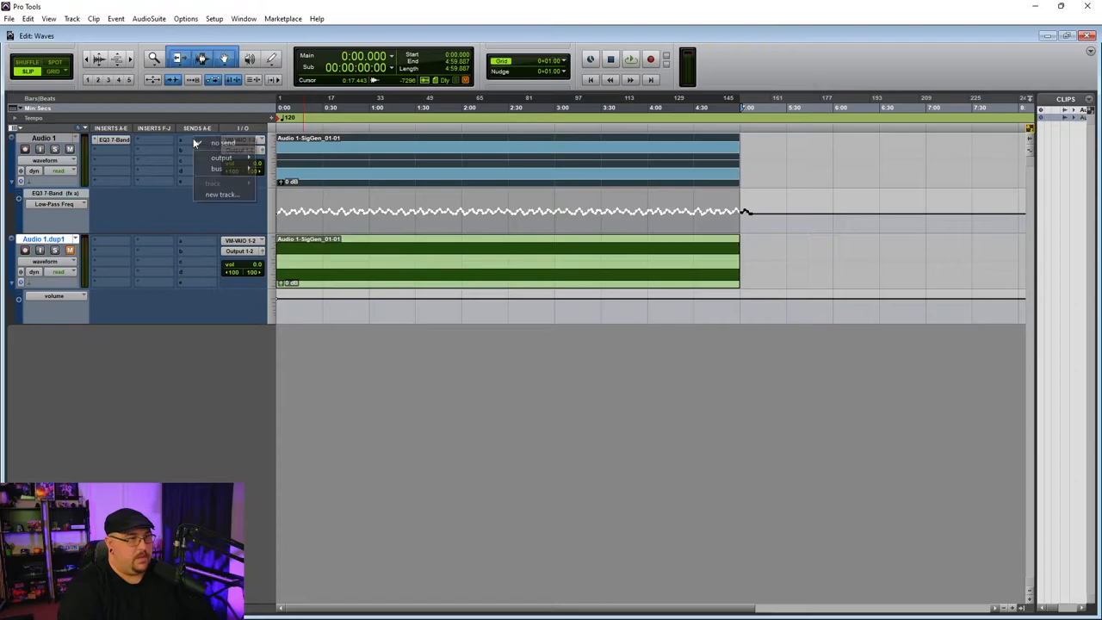
Step: Create a stereo aux track named 'Reverb' fed from Audio 1's send
{"action": "left_click", "coordinate": [220, 194]}
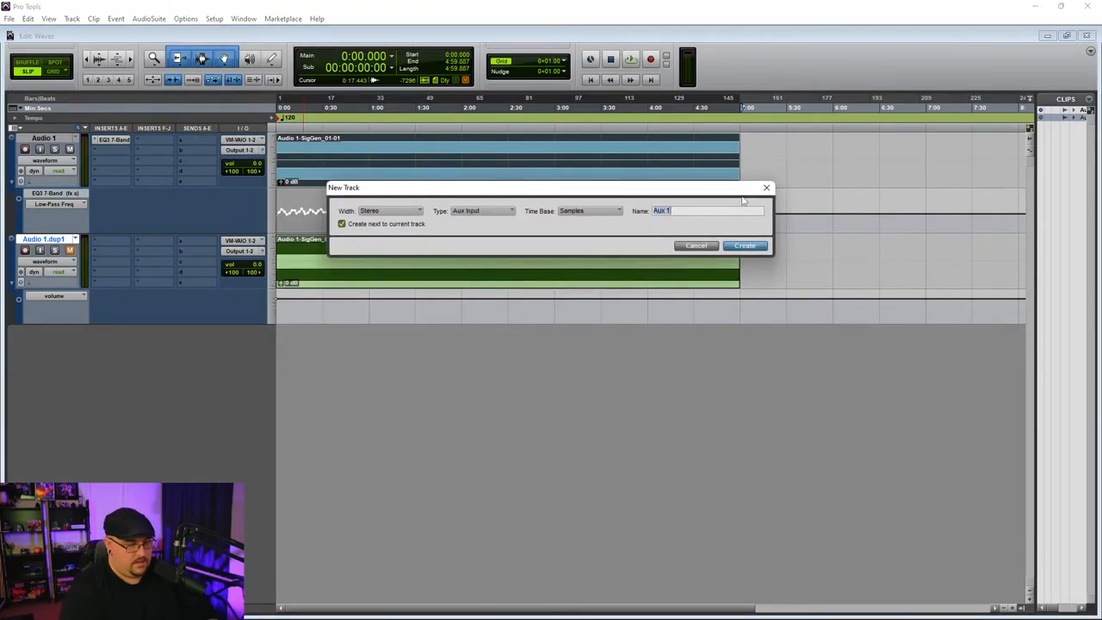
{"action": "type", "text": "Reverb"}
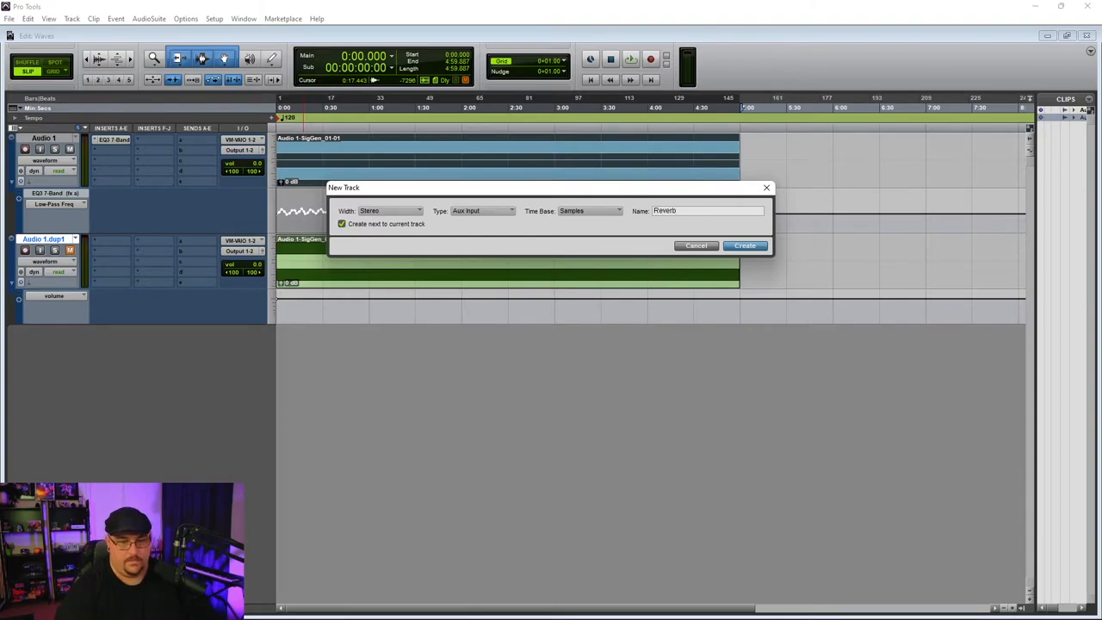
{"action": "left_click", "coordinate": [744, 245]}
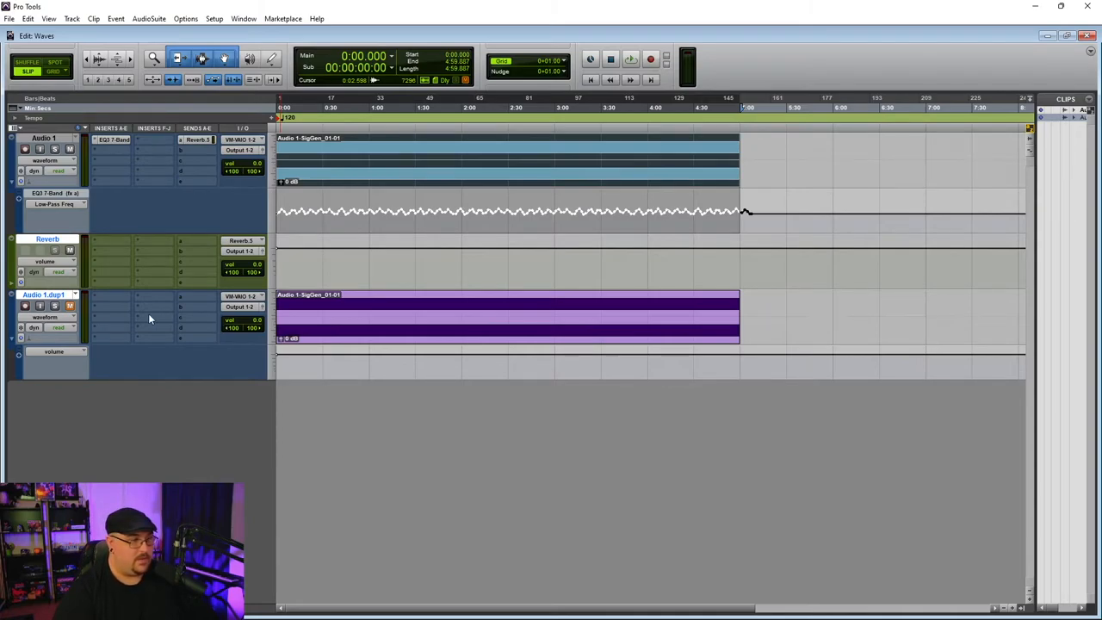
{"action": "mouse_move", "coordinate": [158, 269]}
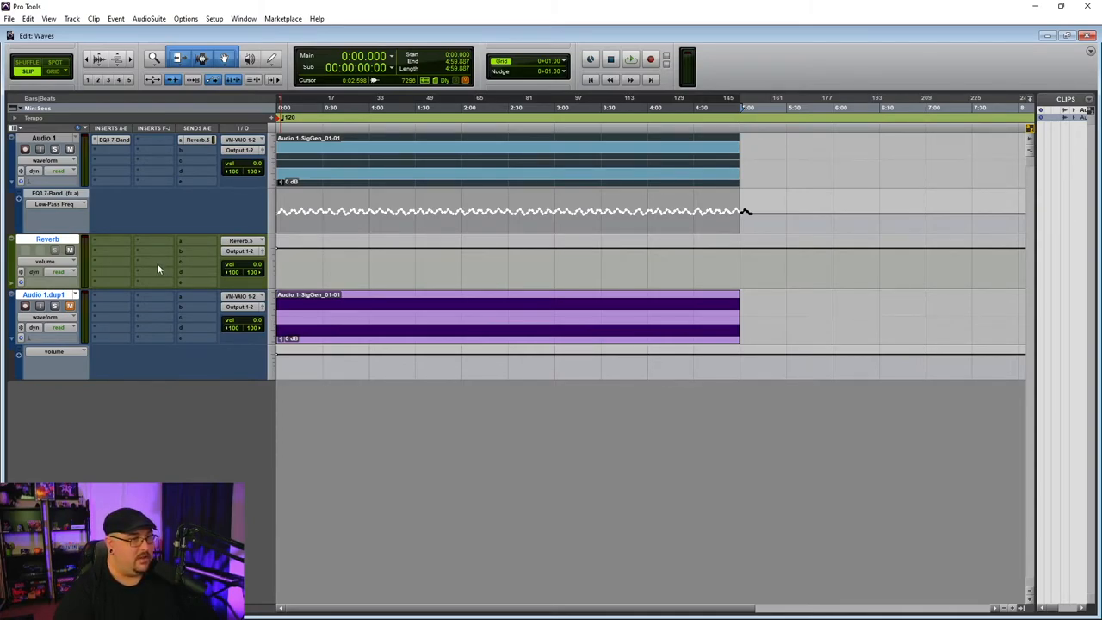
{"action": "left_click", "coordinate": [110, 240]}
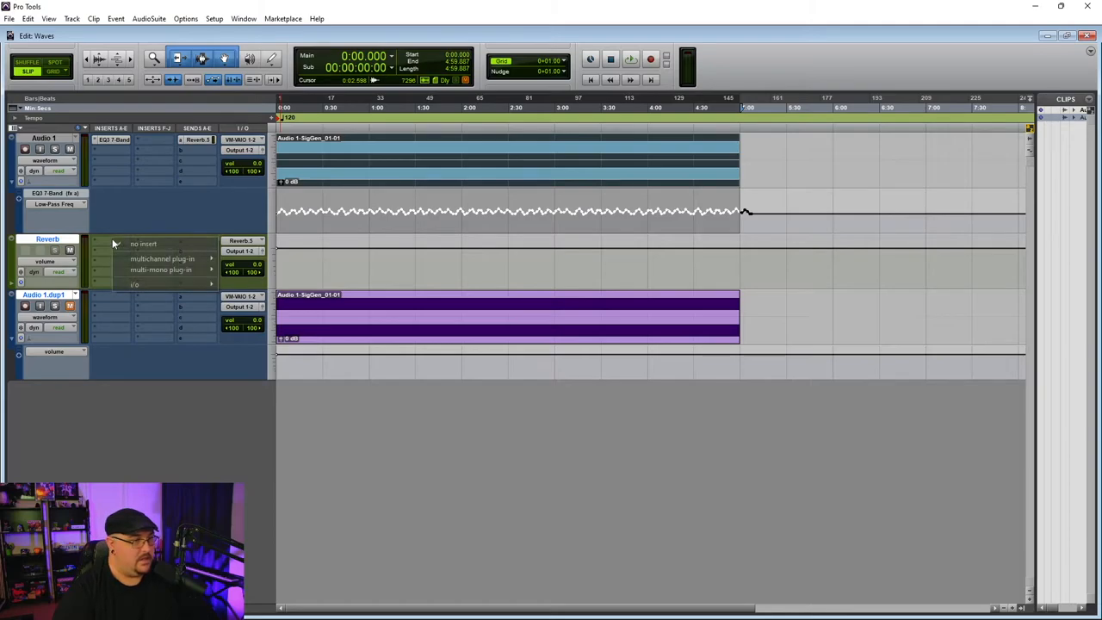
{"action": "mouse_move", "coordinate": [161, 258]}
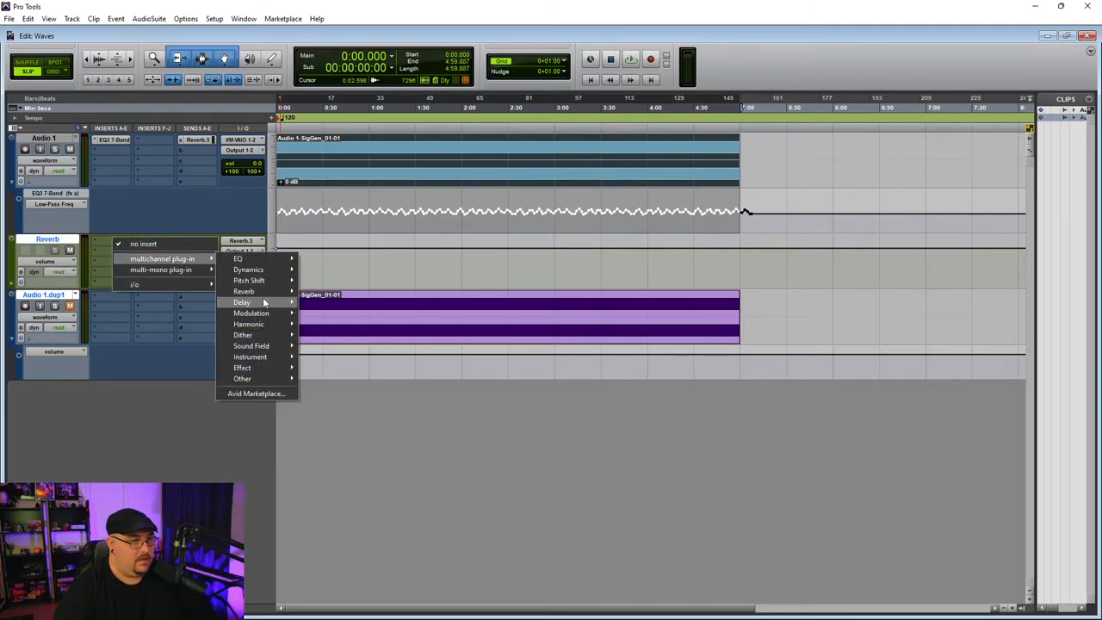
{"action": "mouse_move", "coordinate": [243, 291]}
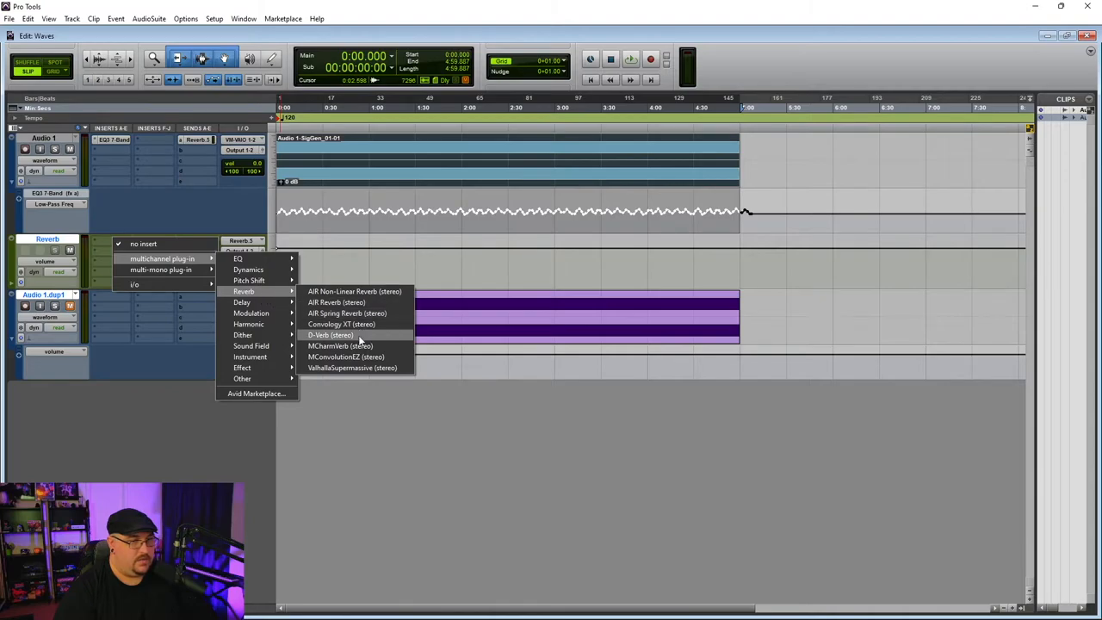
Step: Insert D-Verb on the Reverb aux track using the Church, Large setting
{"action": "left_click", "coordinate": [330, 335]}
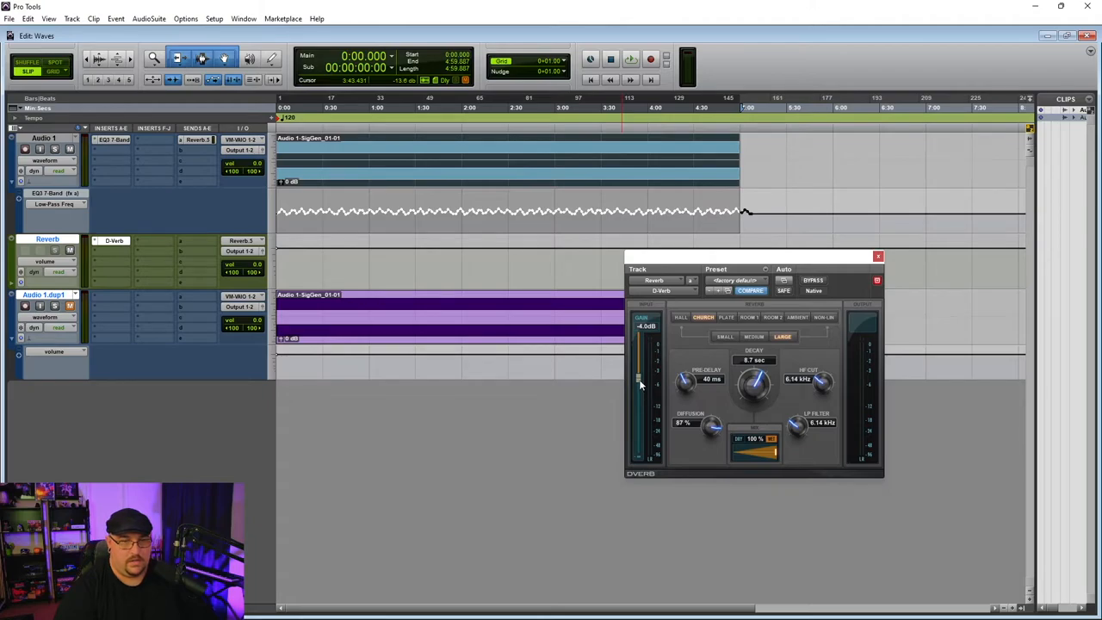
{"action": "left_click", "coordinate": [877, 255]}
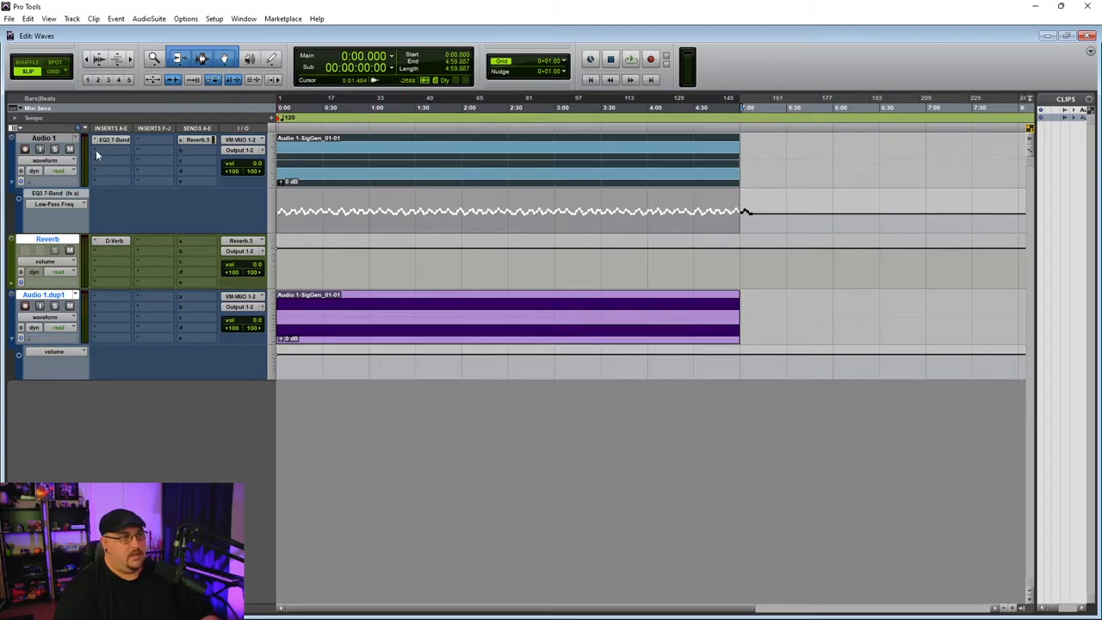
Step: Insert EQ3 7-Band on Audio 1.dup1 and pull its low-pass down to about 196 Hz
{"action": "left_click", "coordinate": [112, 296]}
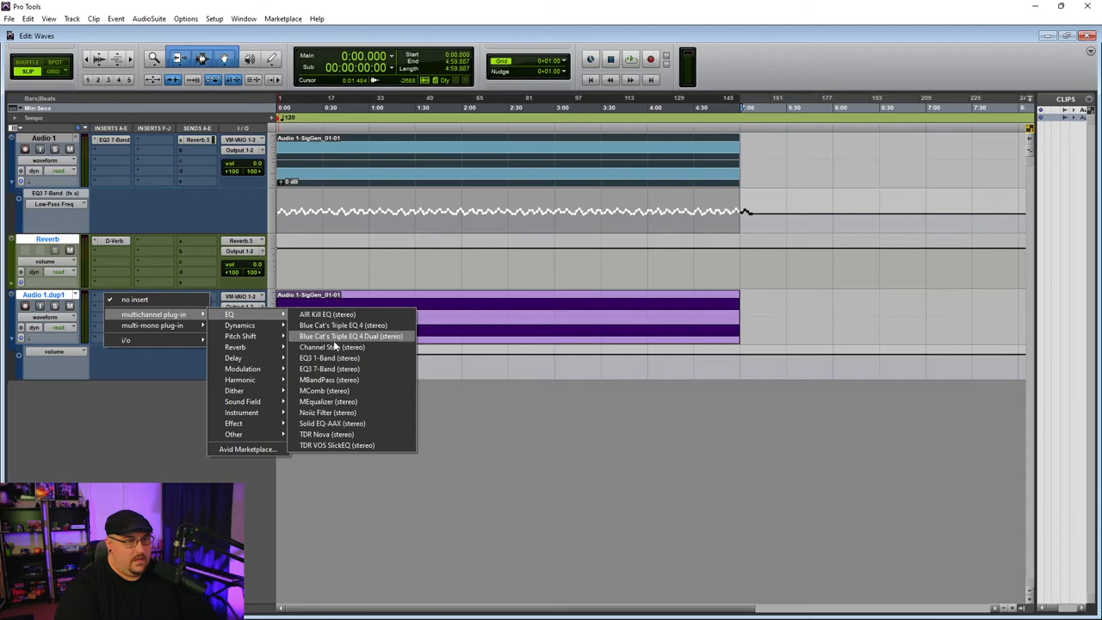
{"action": "left_click", "coordinate": [329, 357]}
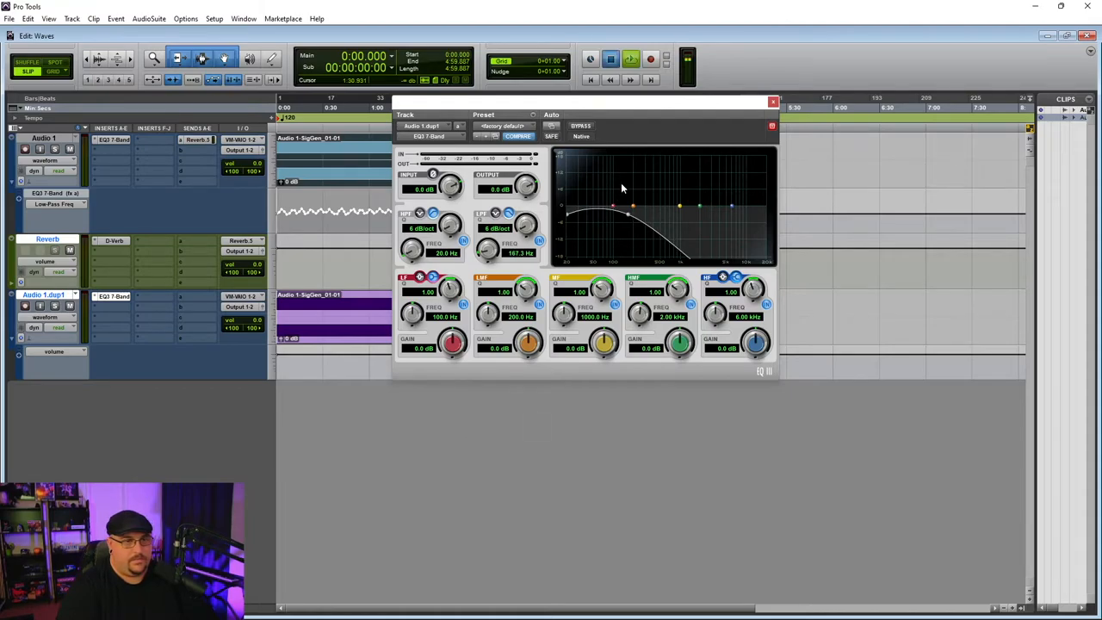
{"action": "left_click", "coordinate": [631, 58]}
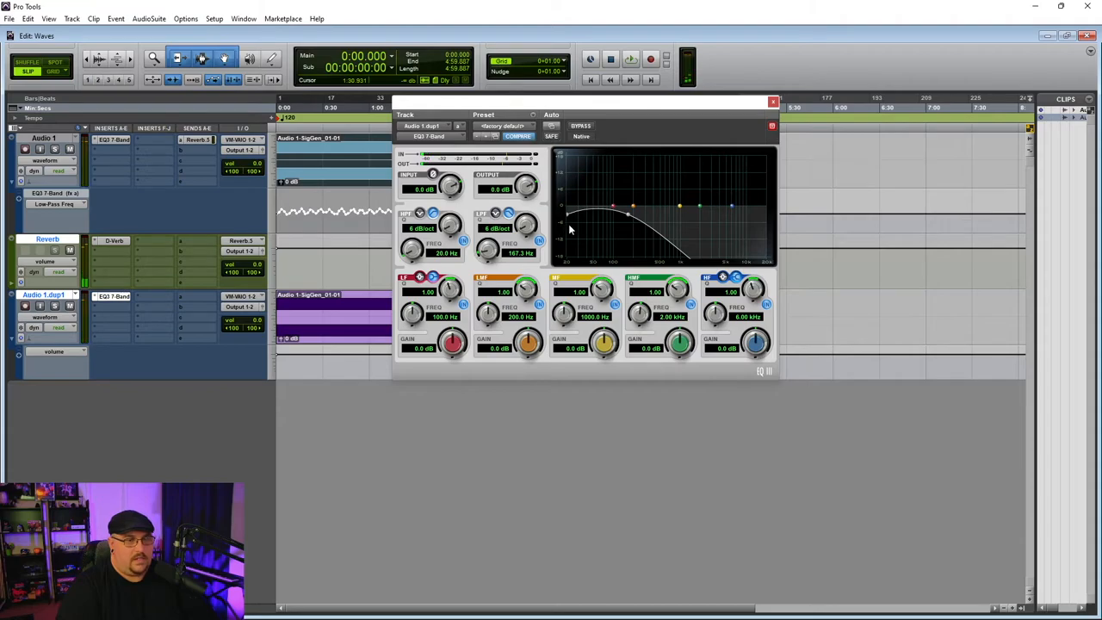
{"action": "mouse_move", "coordinate": [557, 222]}
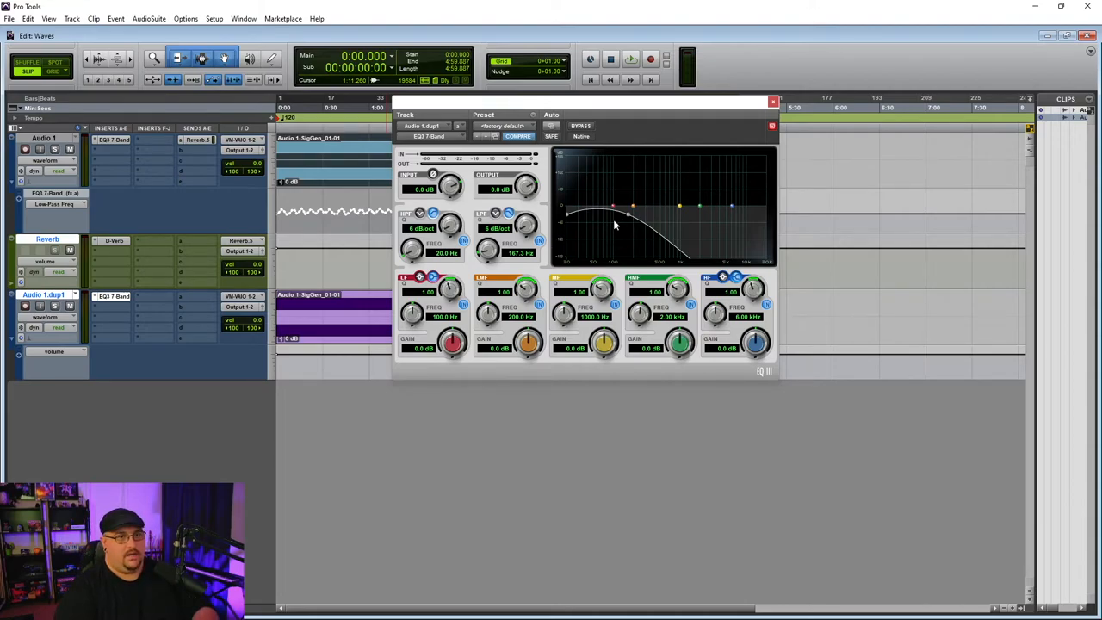
{"action": "mouse_move", "coordinate": [628, 218]}
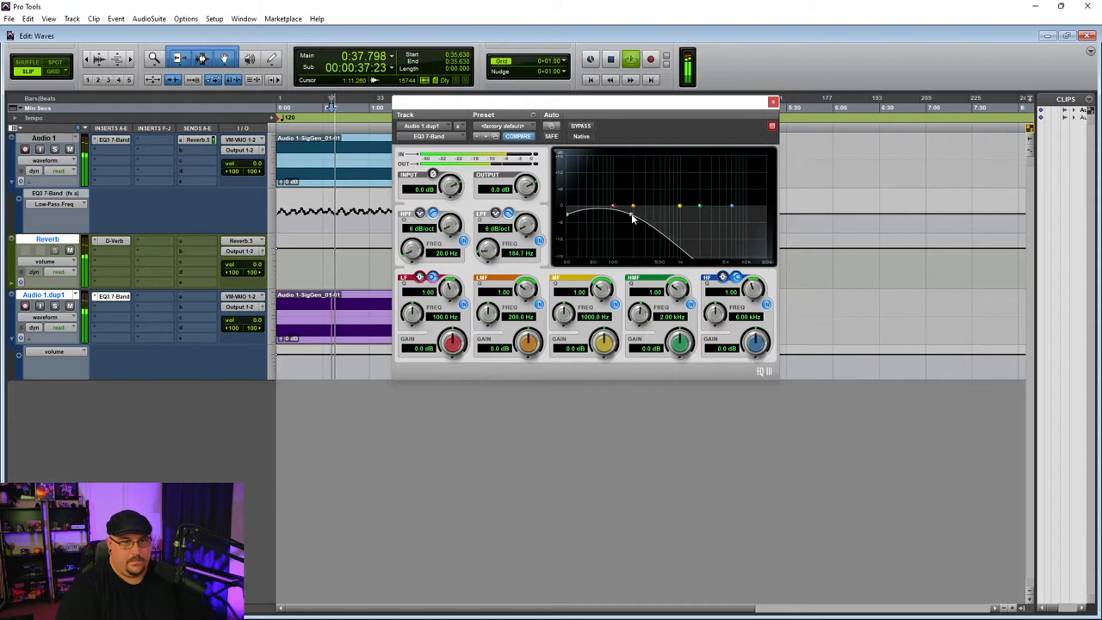
{"action": "left_click_drag", "start_coordinate": [633, 218], "coordinate": [633, 218]}
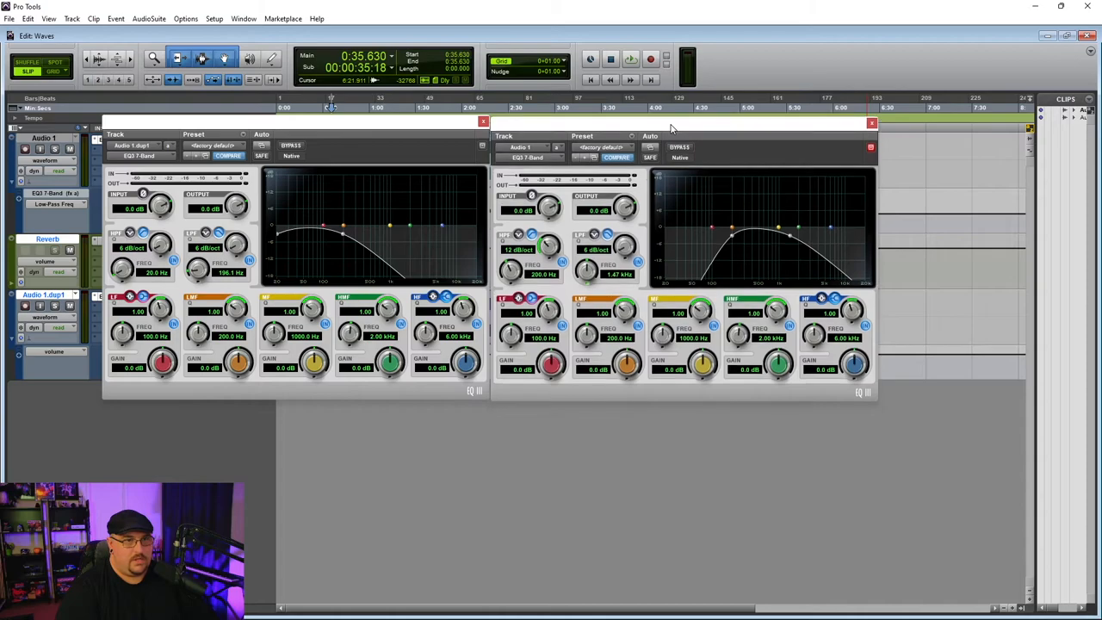
{"action": "mouse_move", "coordinate": [133, 284]}
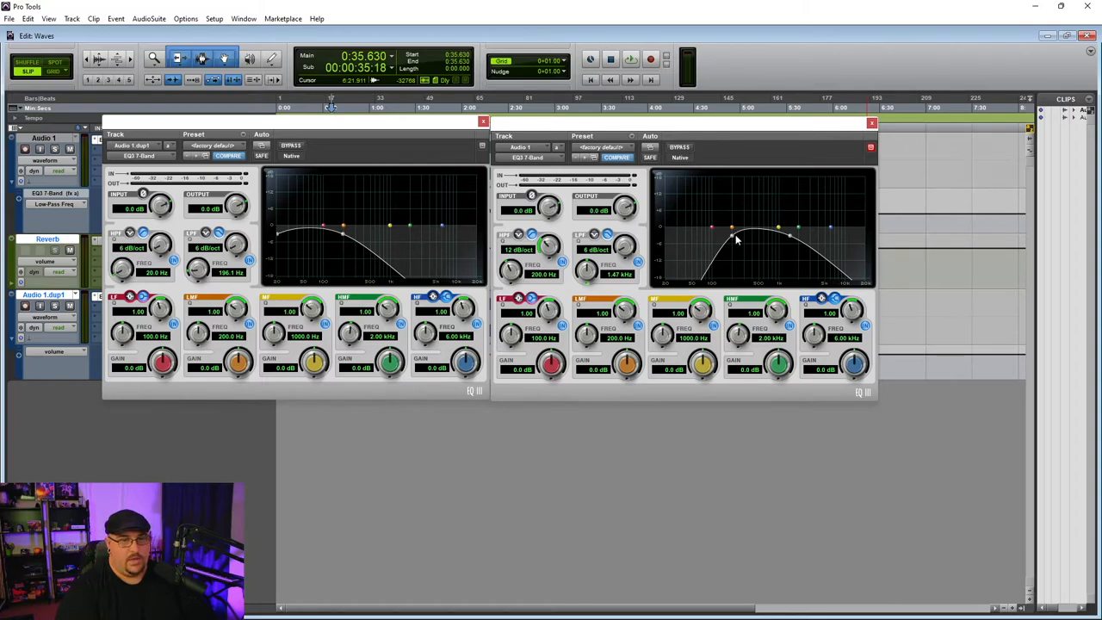
{"action": "mouse_move", "coordinate": [342, 234]}
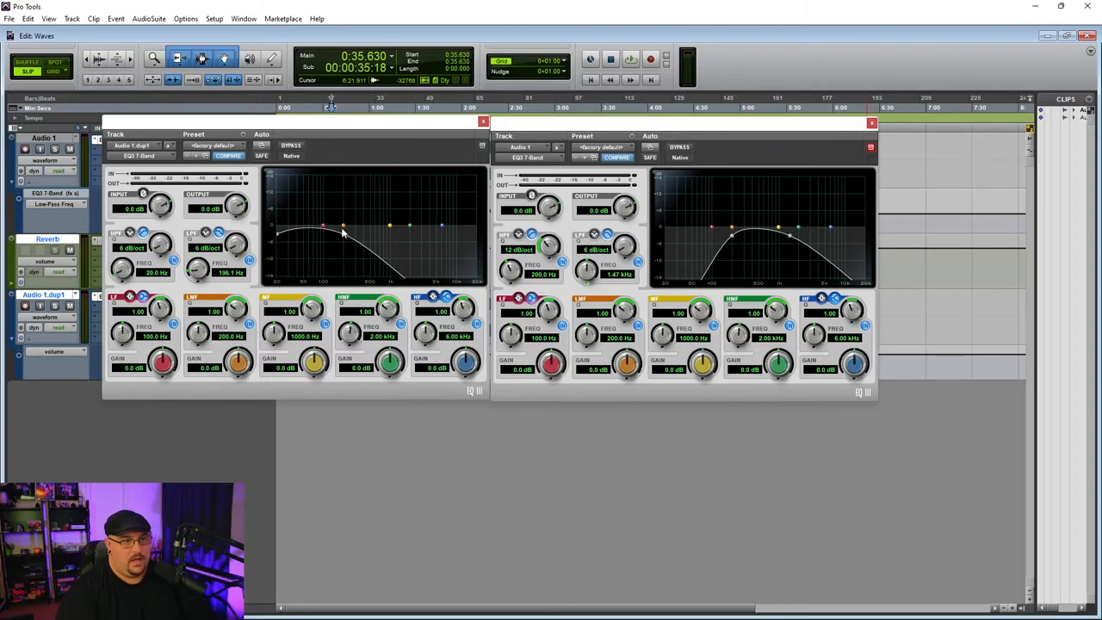
{"action": "mouse_move", "coordinate": [321, 226]}
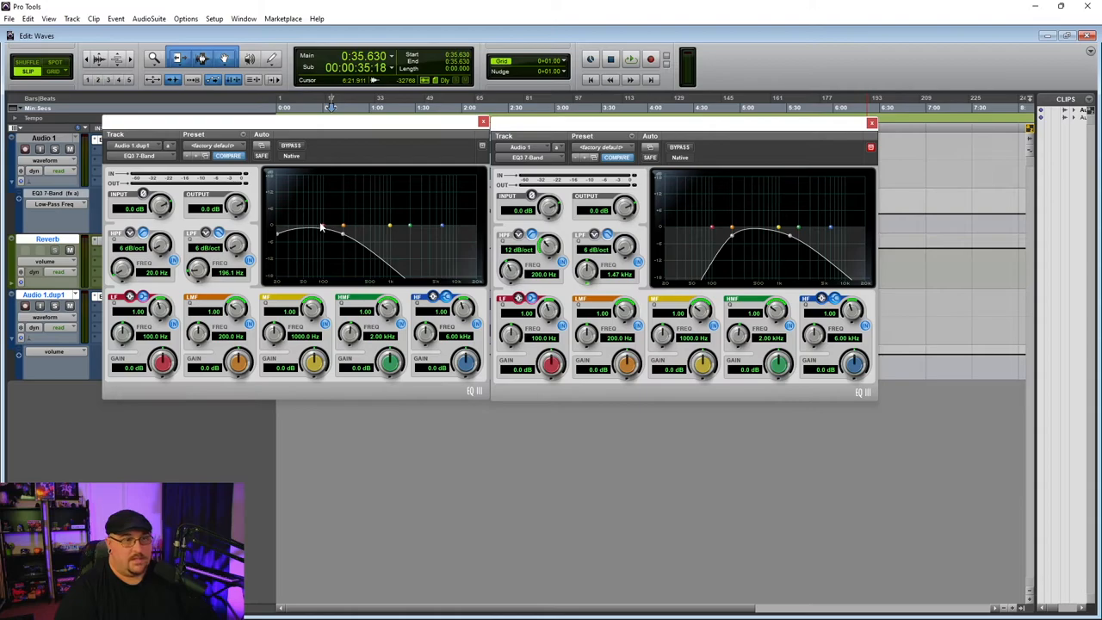
{"action": "mouse_move", "coordinate": [356, 224]}
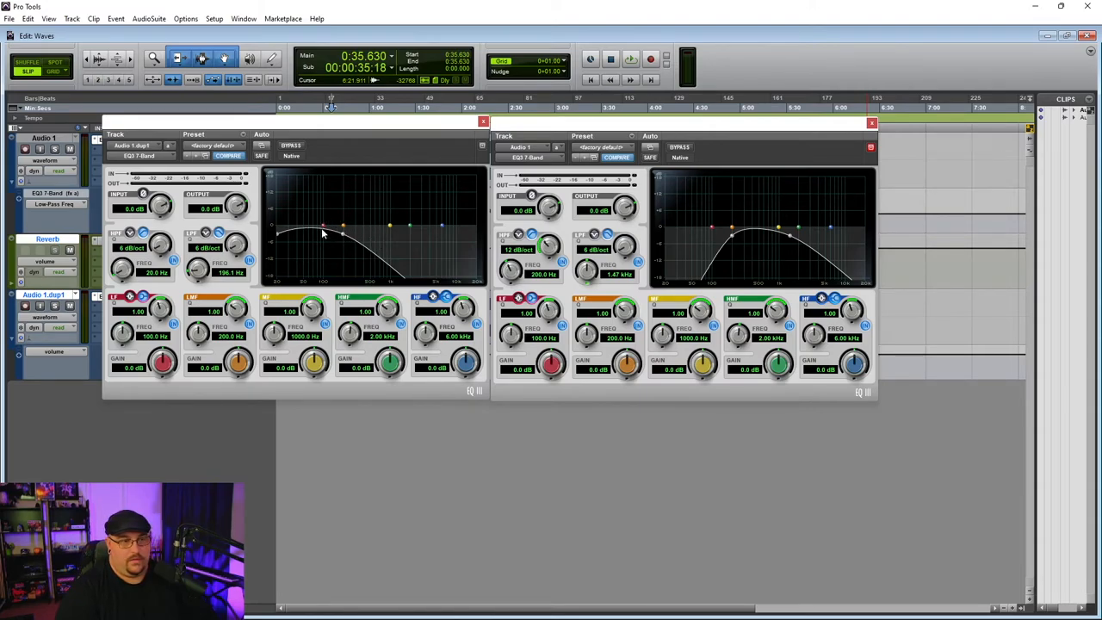
{"action": "mouse_move", "coordinate": [344, 242]}
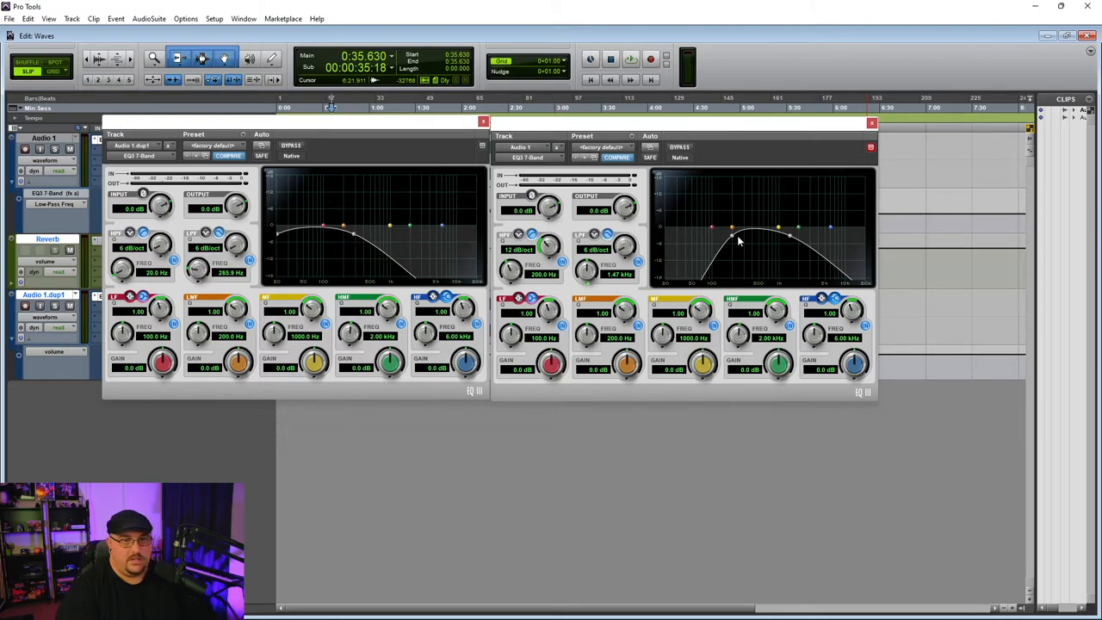
{"action": "mouse_move", "coordinate": [731, 242]}
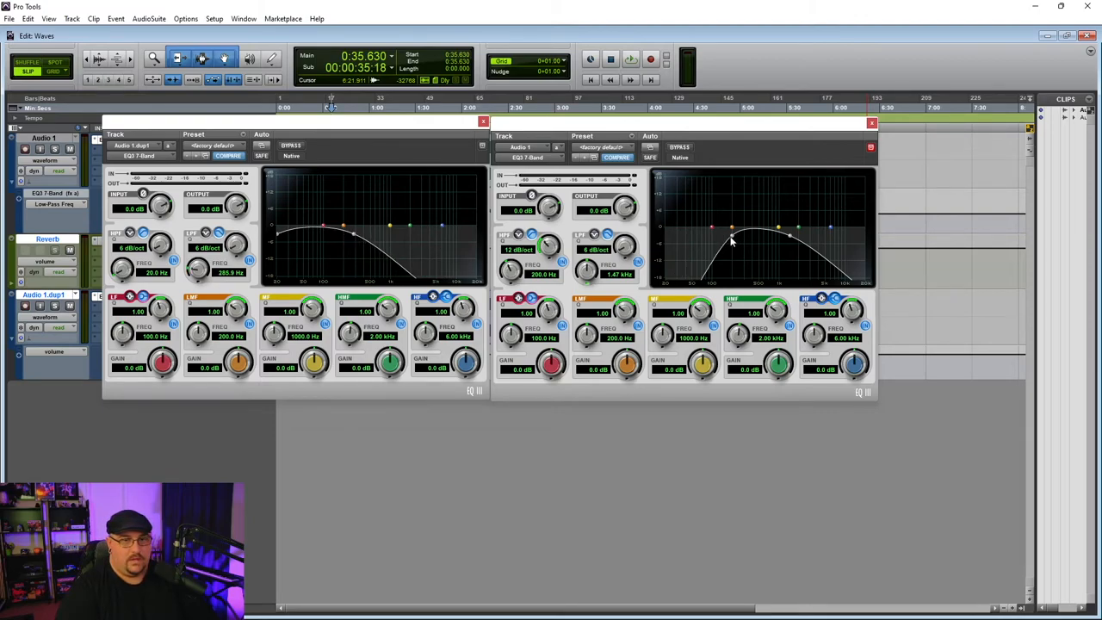
Step: Set Audio 1's EQ3 high-pass near 196 Hz and dup1's low-pass to 200 Hz
{"action": "left_click_drag", "start_coordinate": [732, 228], "coordinate": [722, 238]}
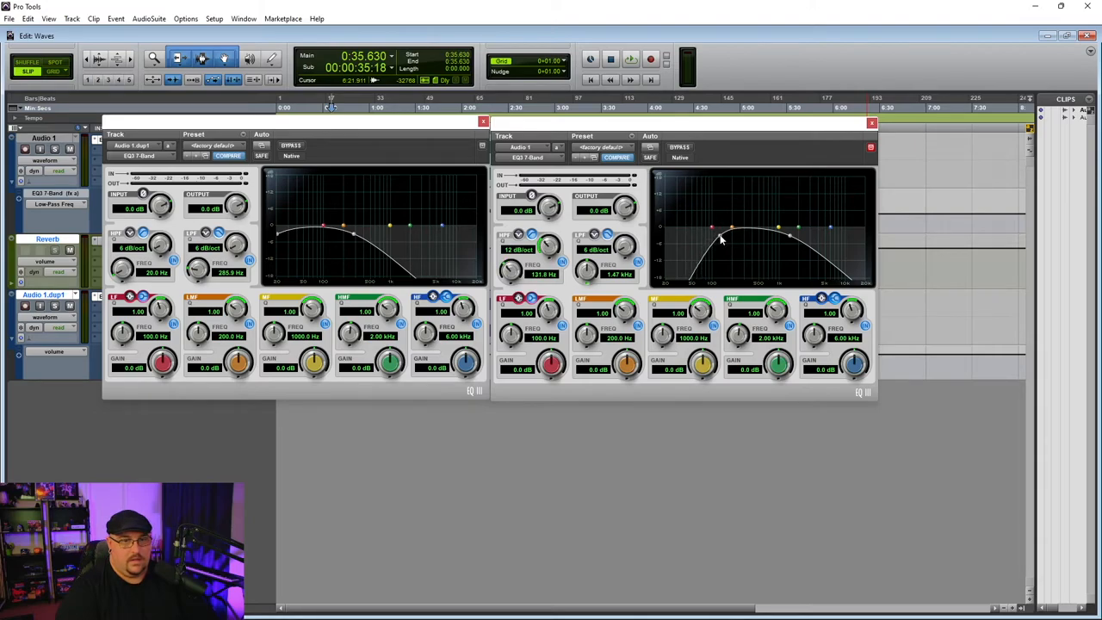
{"action": "left_click_drag", "start_coordinate": [712, 226], "coordinate": [731, 239]}
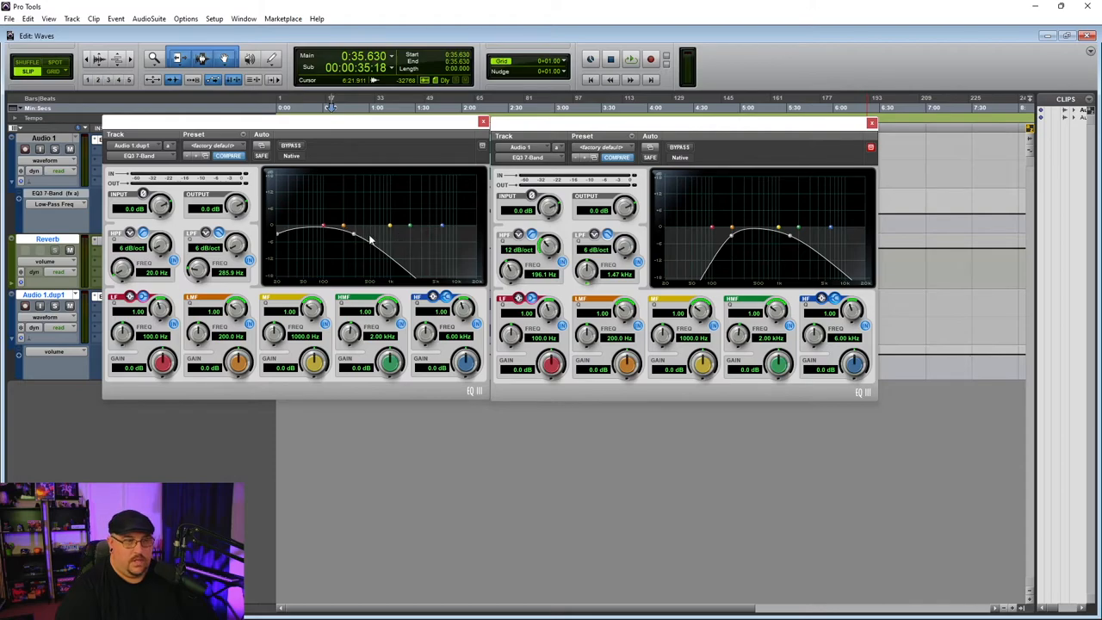
{"action": "left_click_drag", "start_coordinate": [370, 241], "coordinate": [345, 240]}
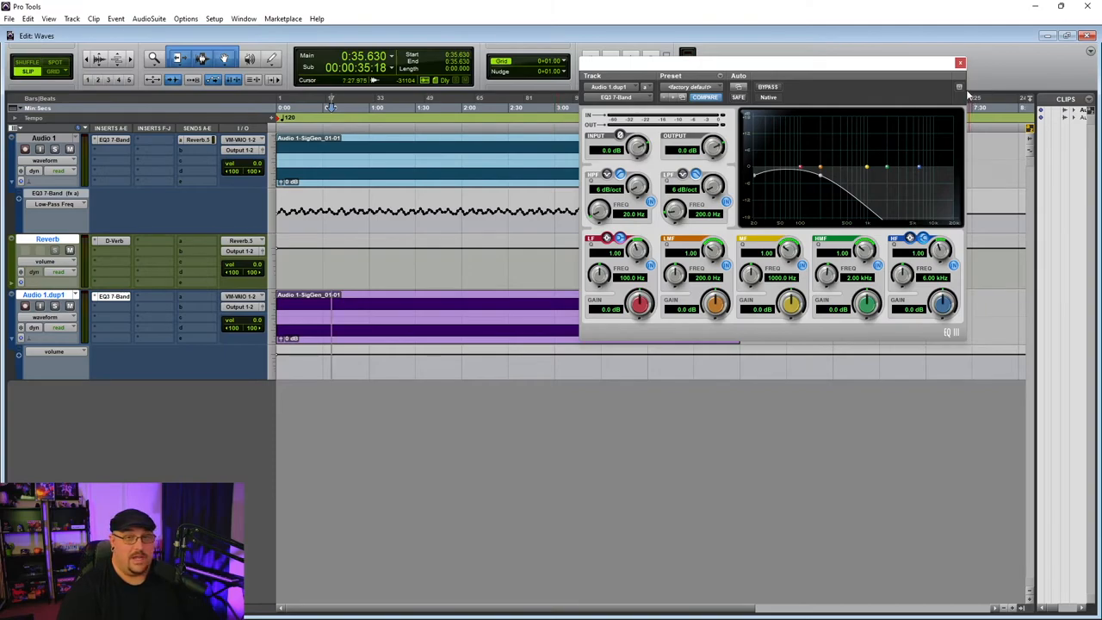
{"action": "mouse_move", "coordinate": [960, 64]}
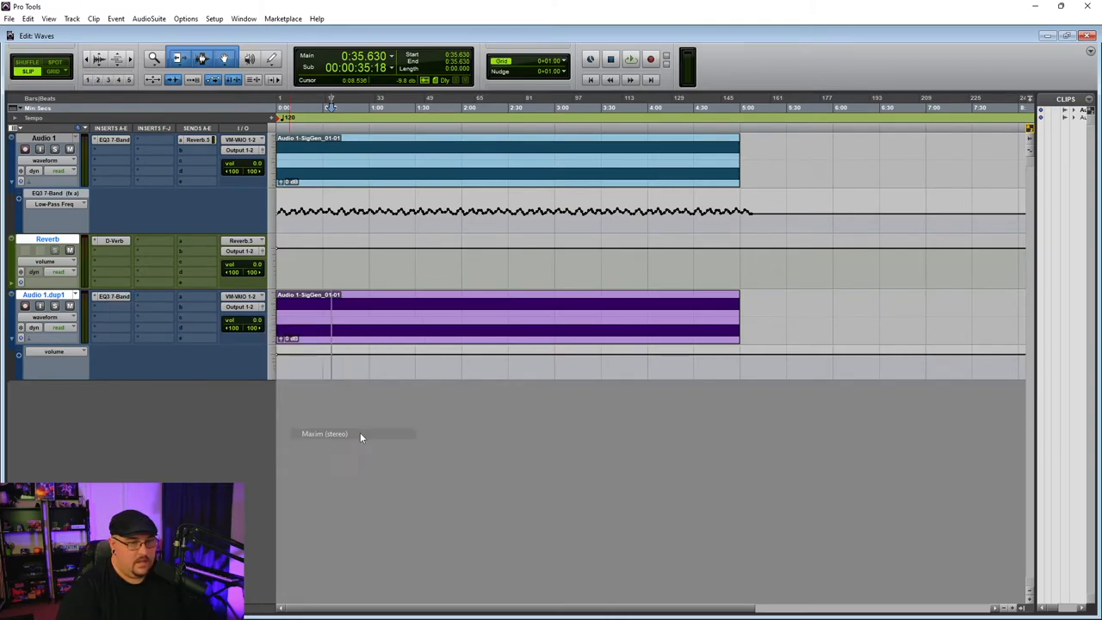
Step: Insert Maxim on Audio 1.dup1 with the Mixing Limiter preset
{"action": "left_click", "coordinate": [324, 433]}
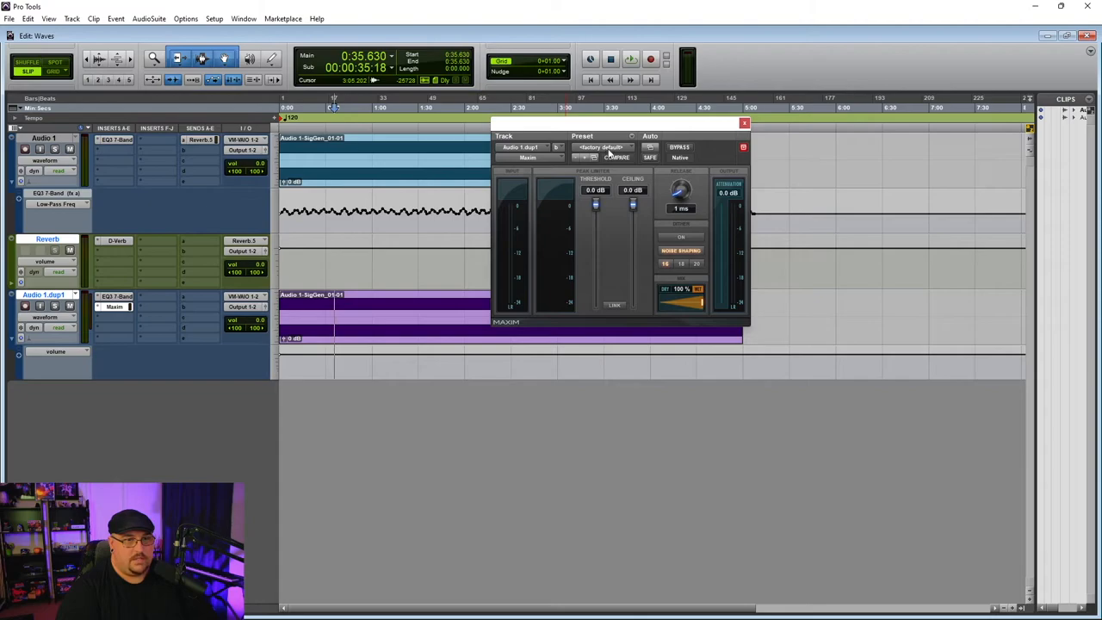
{"action": "left_click", "coordinate": [600, 147]}
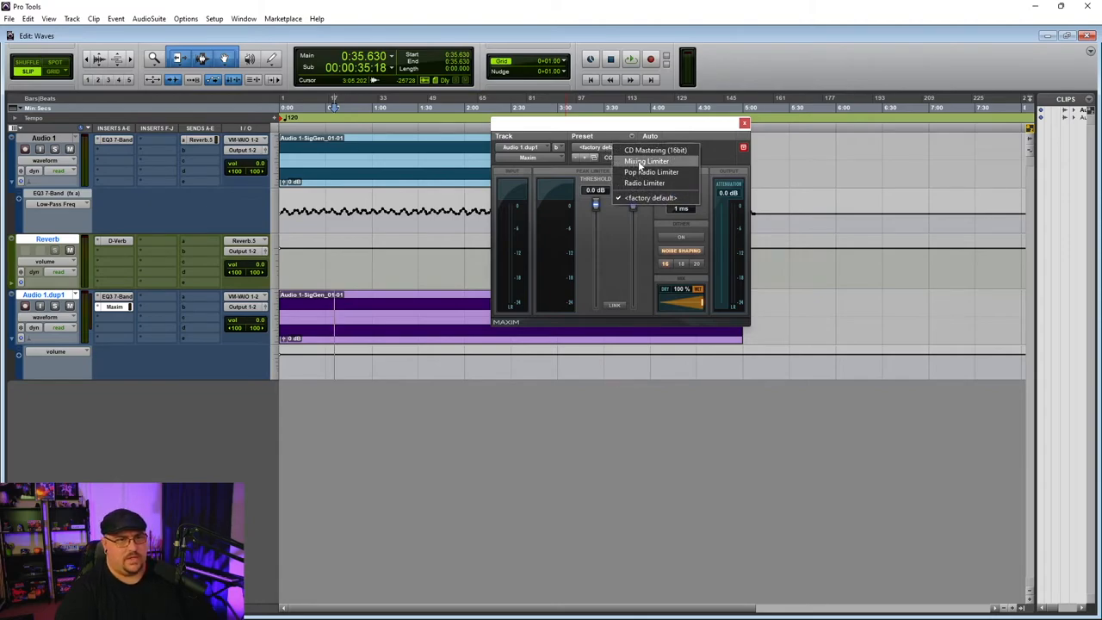
{"action": "left_click", "coordinate": [646, 161]}
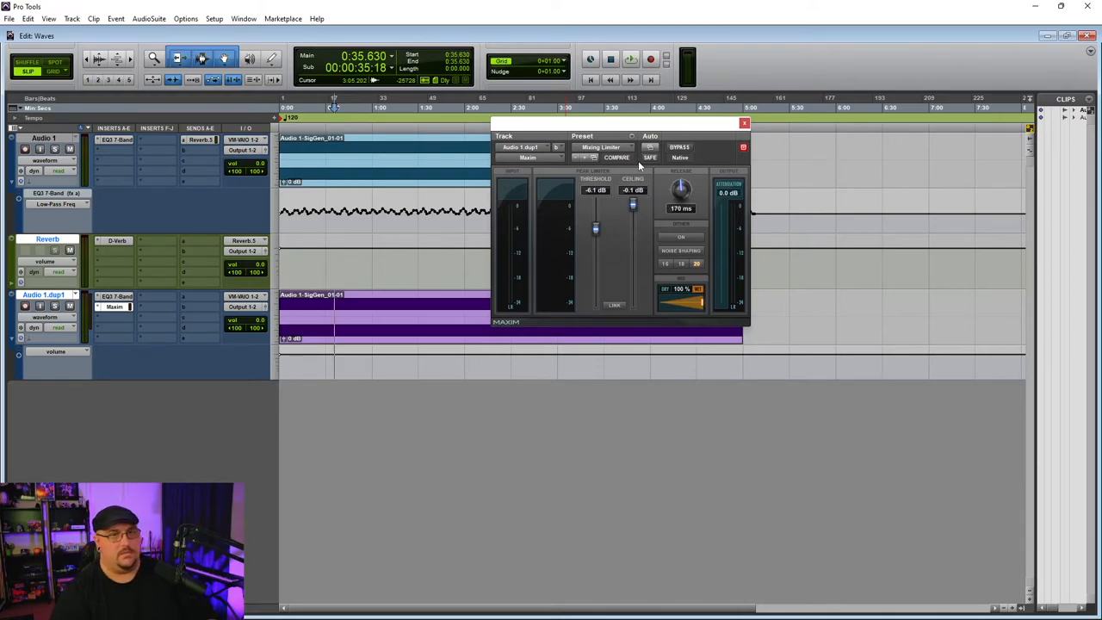
{"action": "mouse_move", "coordinate": [567, 170]}
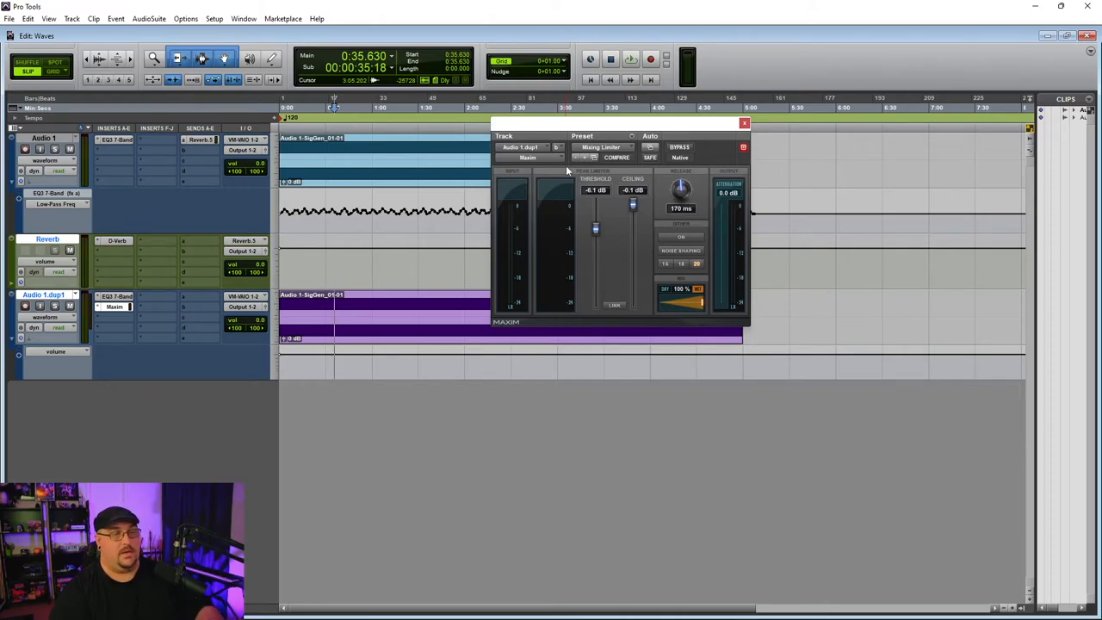
{"action": "mouse_move", "coordinate": [652, 145]}
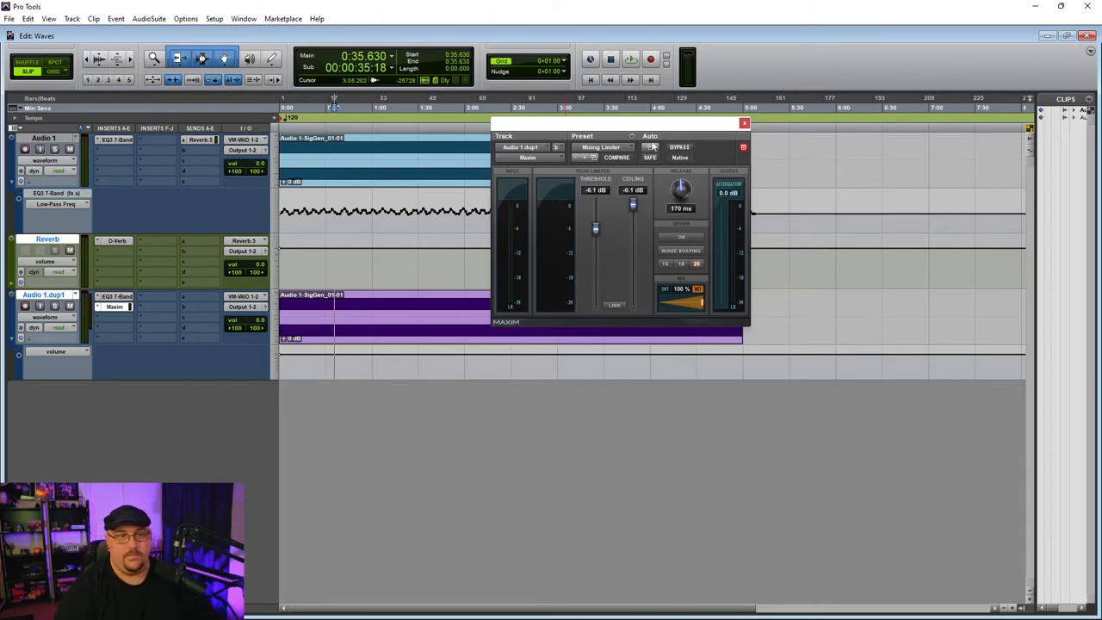
{"action": "left_click", "coordinate": [743, 123]}
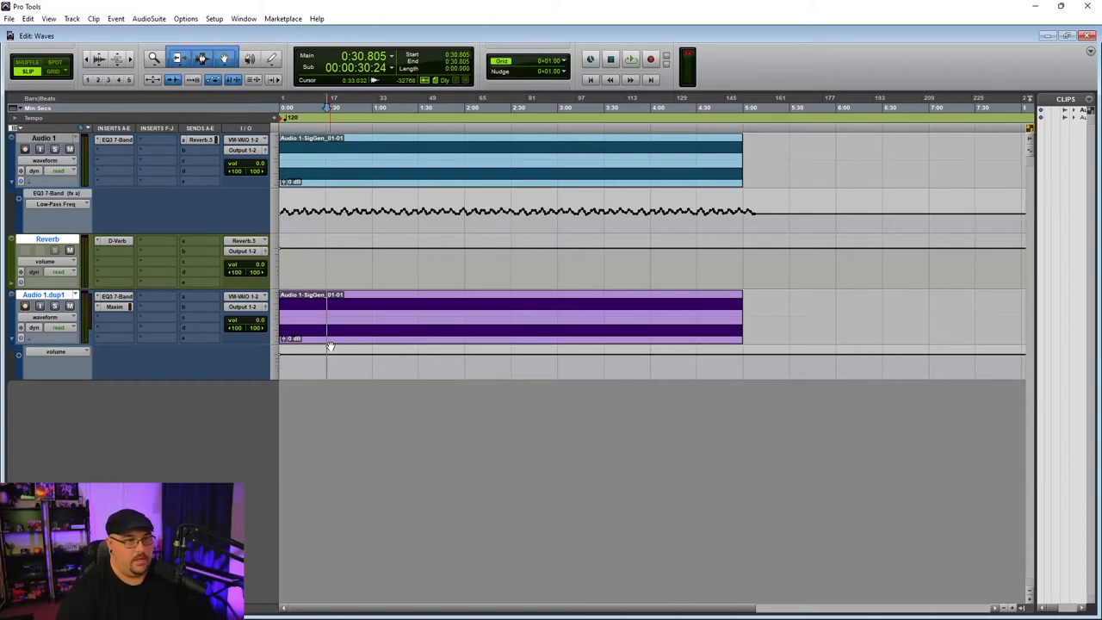
Step: Switch Audio 1.dup1's automation mode from Read to Touch and grab its volume fader
{"action": "left_click", "coordinate": [630, 58]}
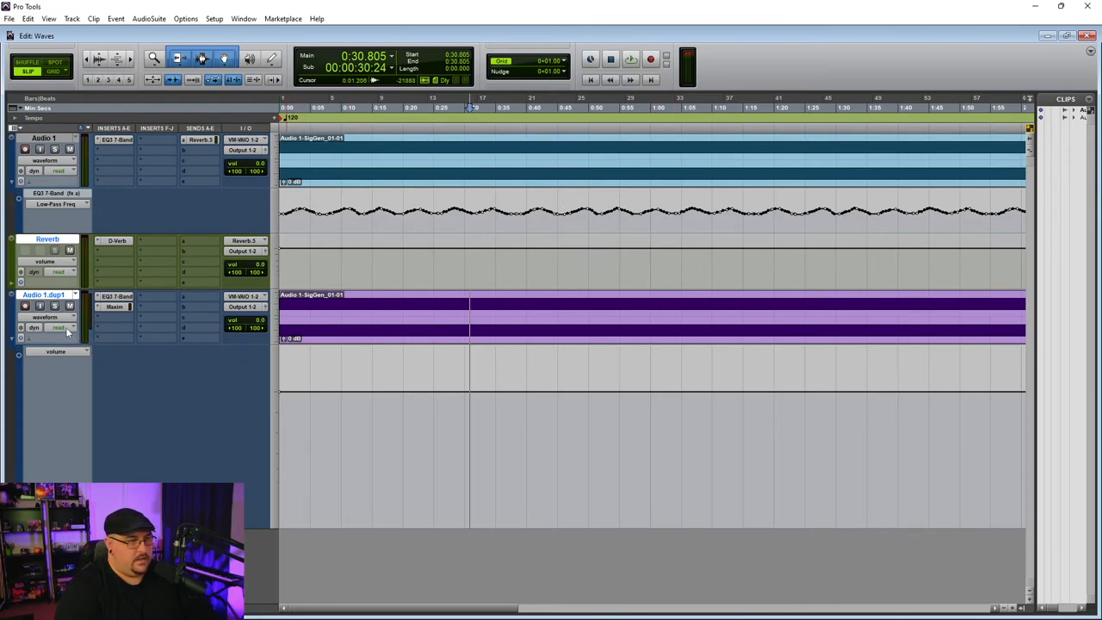
{"action": "left_click", "coordinate": [57, 327]}
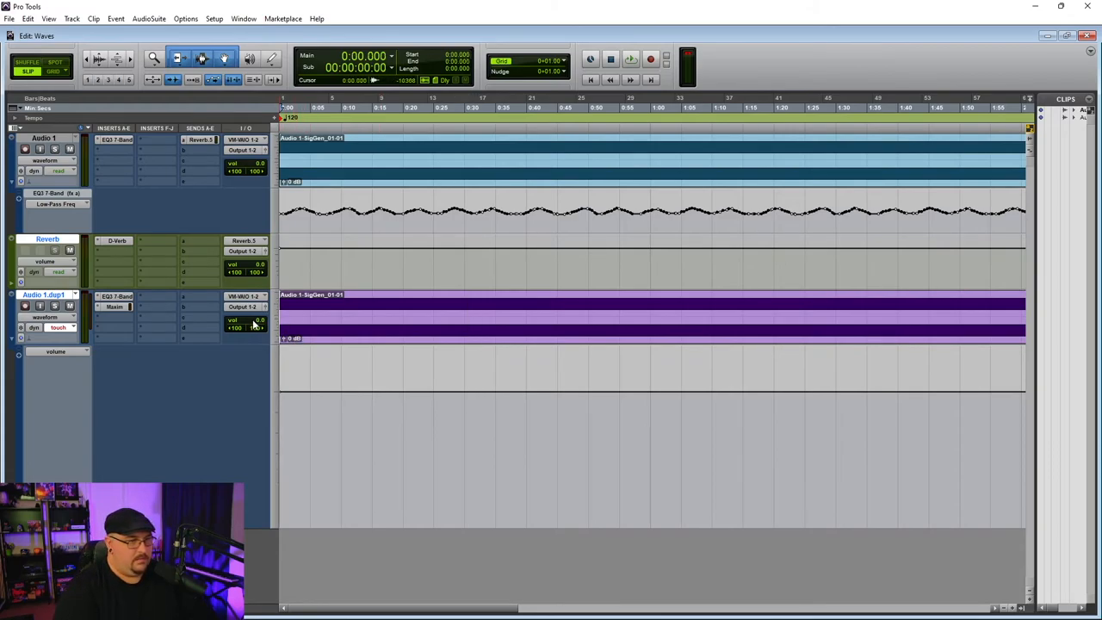
{"action": "left_click", "coordinate": [630, 59]}
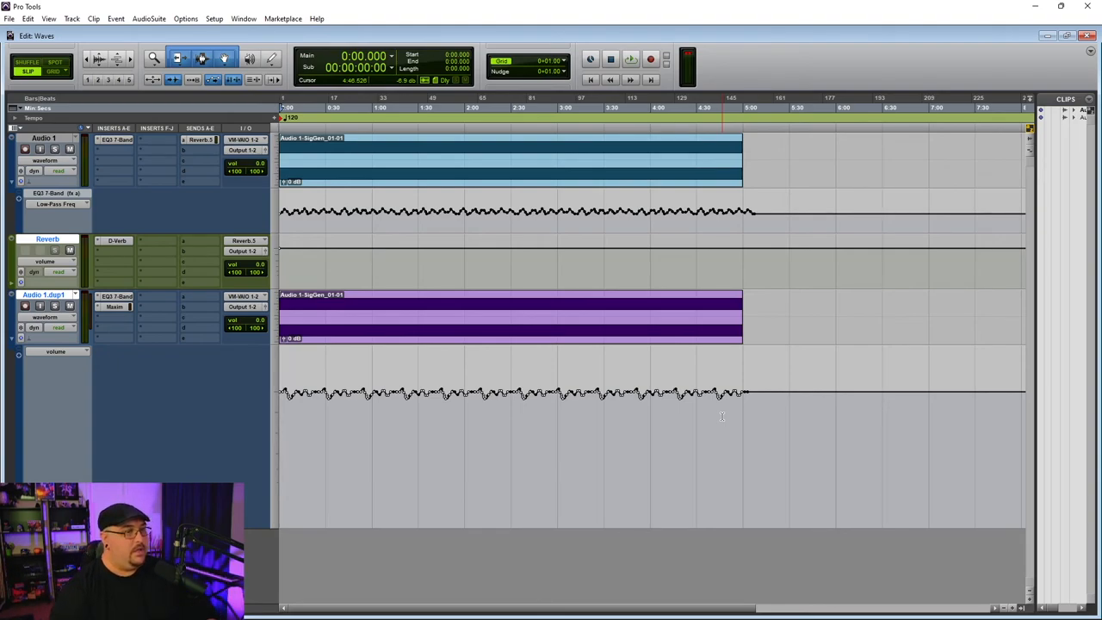
Step: Bring up the plug-in choices for the next insert slot on Audio 1.dup1
{"action": "left_click", "coordinate": [115, 307]}
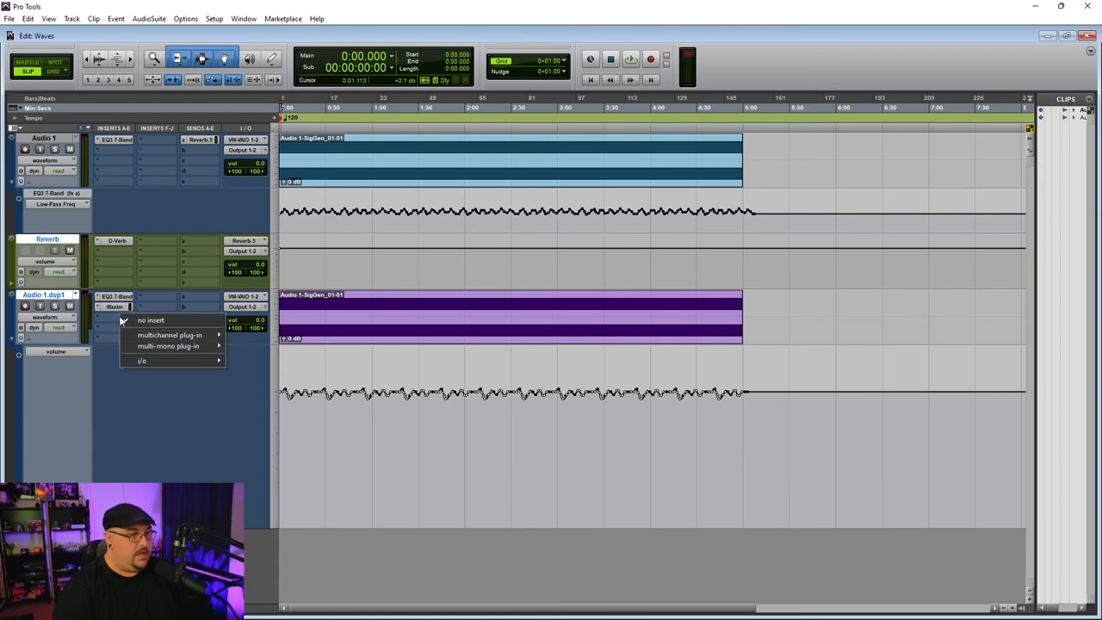
{"action": "mouse_move", "coordinate": [168, 334]}
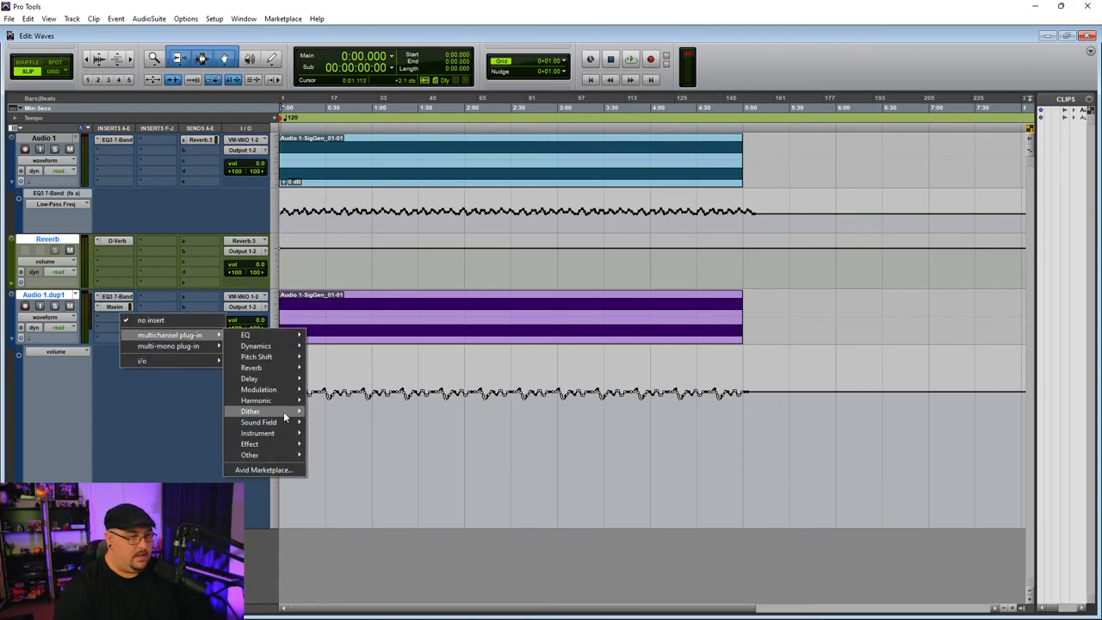